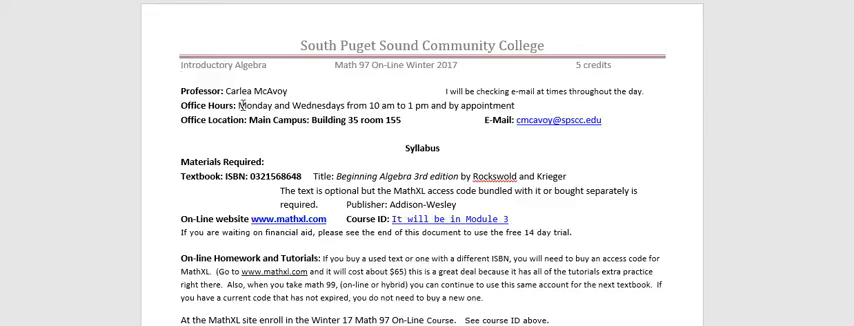
{"action": "mouse_move", "coordinate": [626, 123]}
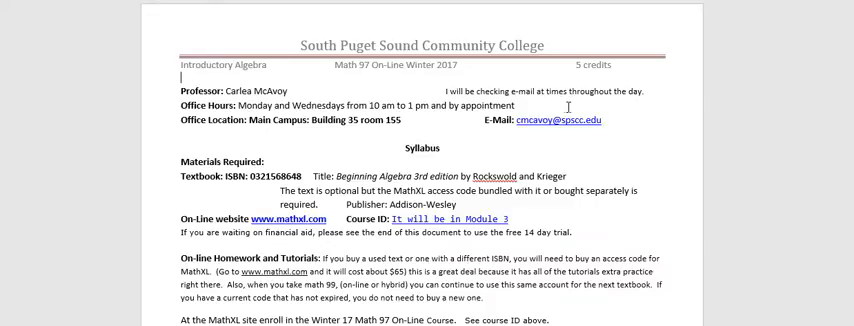
Step: Scroll past Technology Requirements and Academic Honesty to Class Participation/Attendance on page 2
{"action": "scroll", "scroll_direction": "down", "scroll_amount": 3}
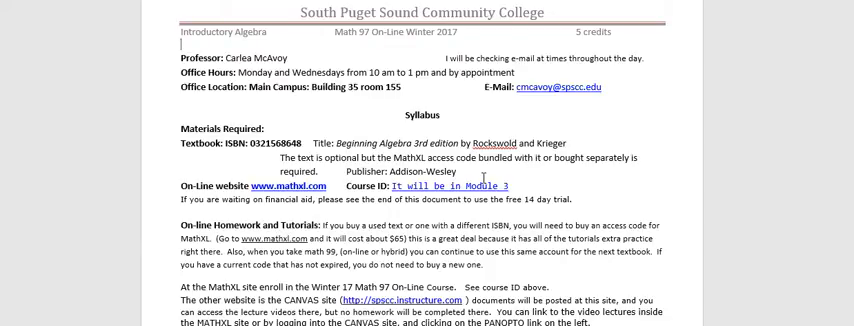
{"action": "scroll", "scroll_direction": "down", "scroll_amount": 3}
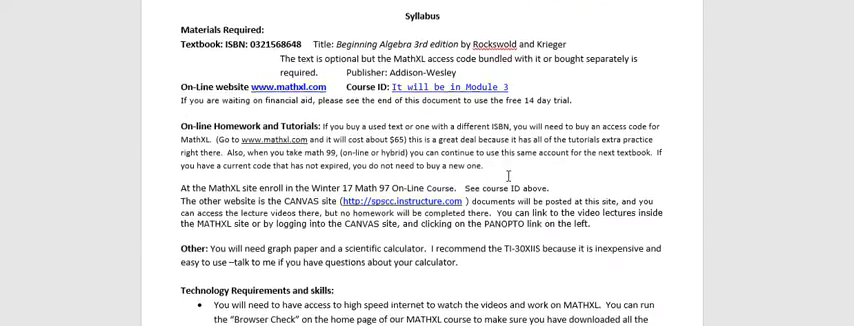
{"action": "scroll", "scroll_direction": "down", "scroll_amount": 3}
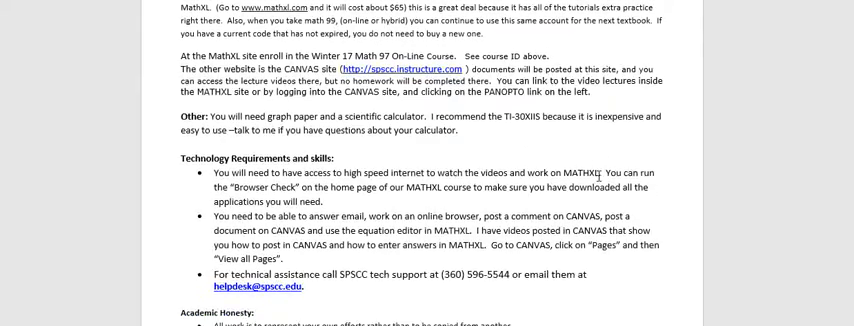
{"action": "scroll", "scroll_direction": "down", "scroll_amount": 3}
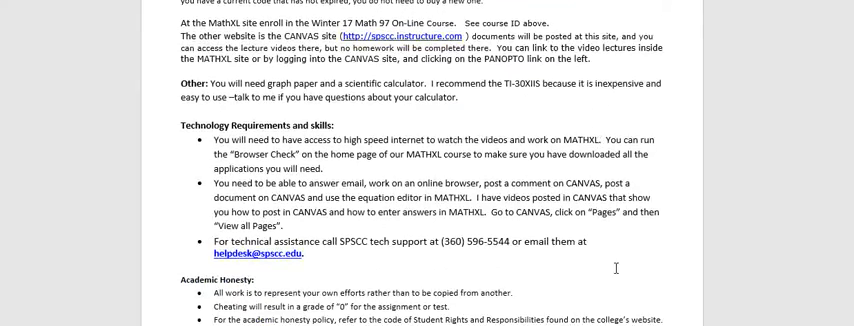
{"action": "scroll", "scroll_direction": "down", "scroll_amount": 3}
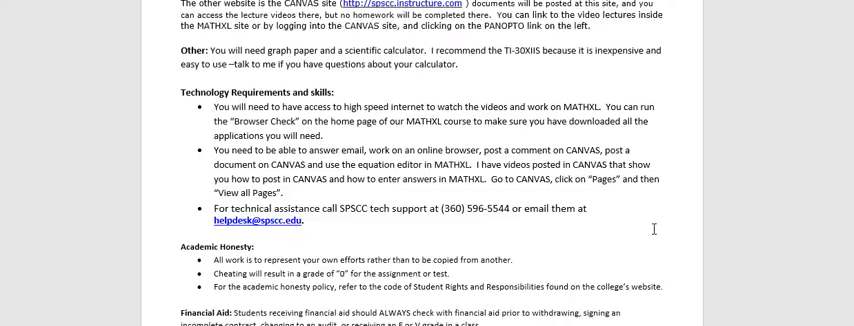
{"action": "scroll", "scroll_direction": "down", "scroll_amount": 3}
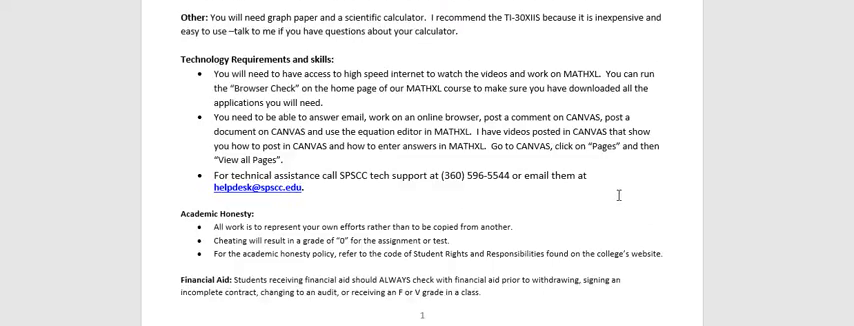
{"action": "mouse_move", "coordinate": [262, 213]}
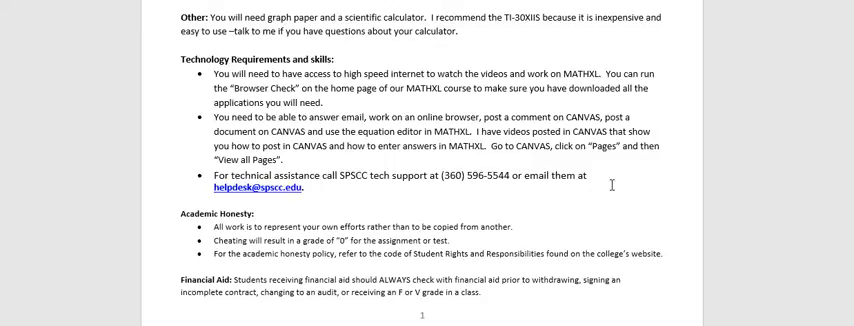
{"action": "scroll", "scroll_direction": "down", "scroll_amount": 3}
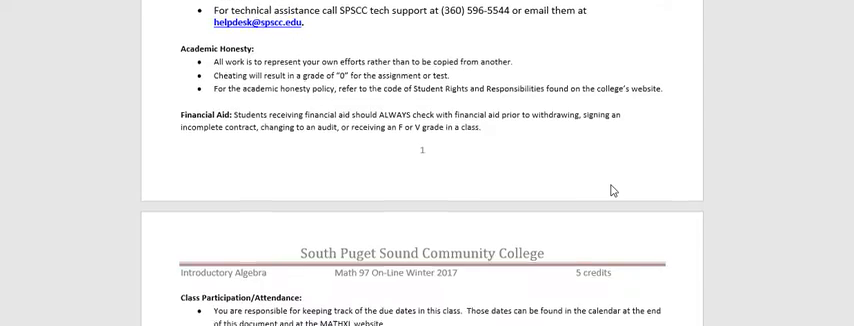
{"action": "scroll", "scroll_direction": "down", "scroll_amount": 3}
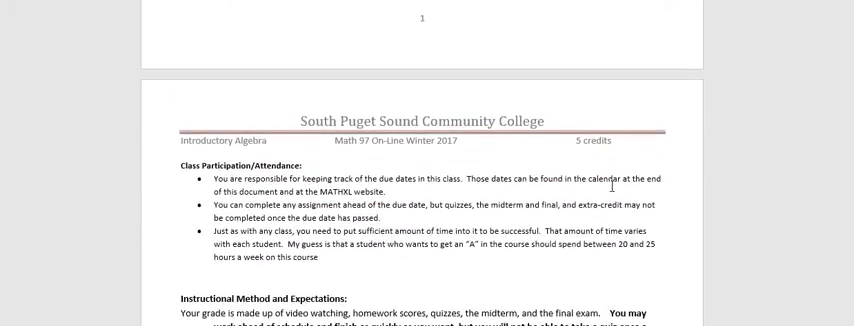
Step: Scroll through Instructional Method and Video Watching to the Homework, Quizzes and Midterm policies
{"action": "scroll", "scroll_direction": "down", "scroll_amount": 3}
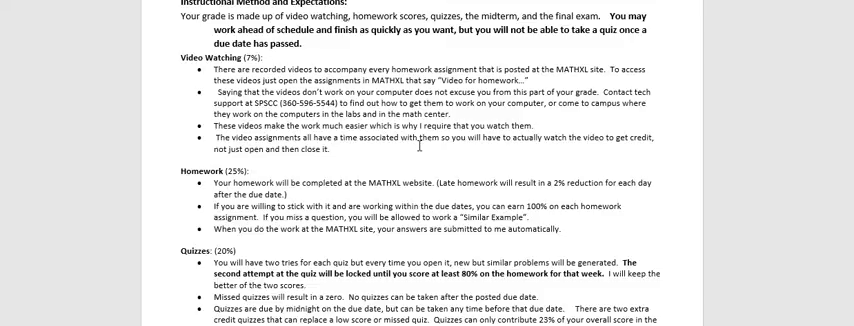
{"action": "scroll", "scroll_direction": "down", "scroll_amount": 3}
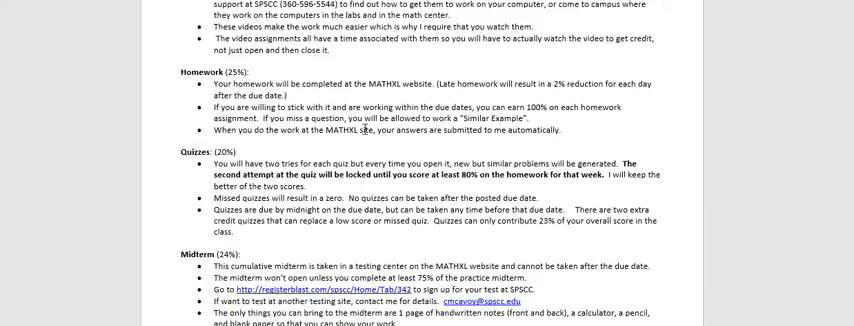
{"action": "scroll", "scroll_direction": "down", "scroll_amount": 3}
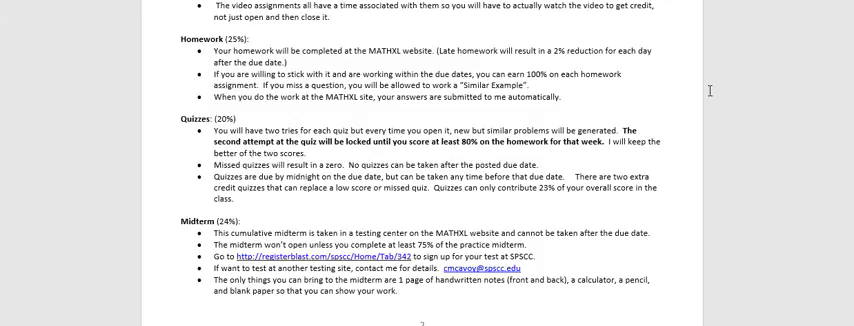
Step: Scroll past the end of page 2 to the Final Exam section on page 3
{"action": "scroll", "scroll_direction": "down", "scroll_amount": 3}
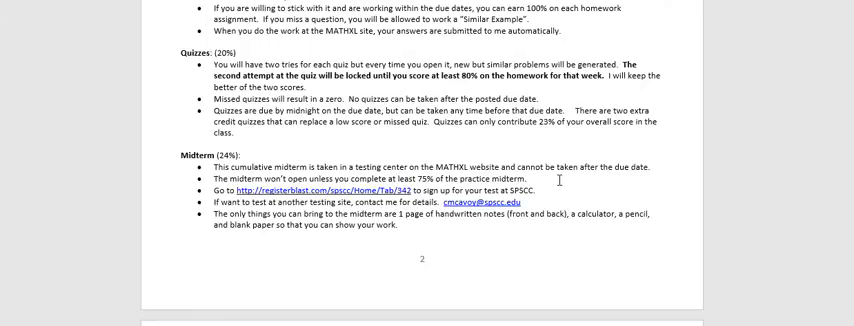
{"action": "scroll", "scroll_direction": "down", "scroll_amount": 3}
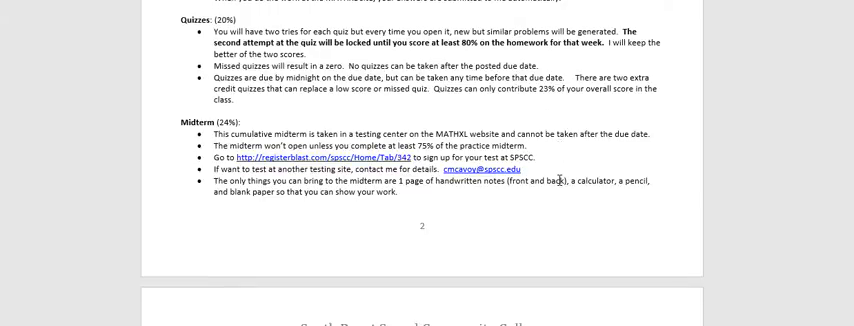
{"action": "mouse_move", "coordinate": [529, 212]}
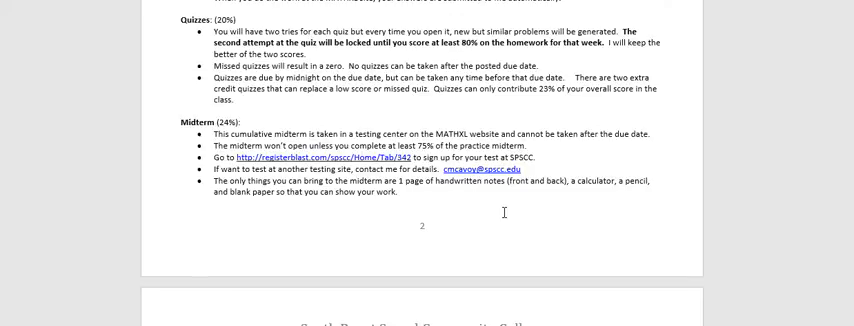
{"action": "scroll", "scroll_direction": "down", "scroll_amount": 3}
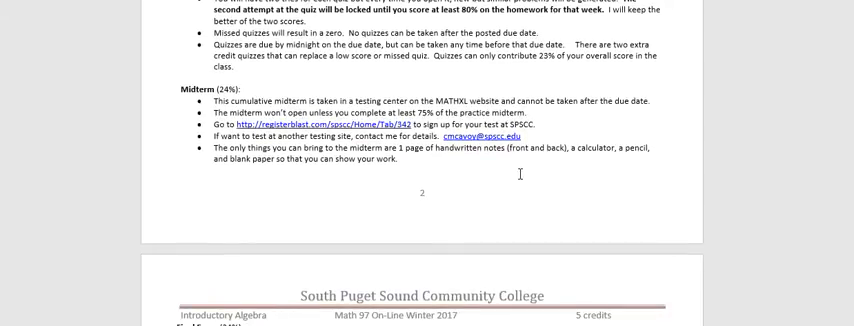
{"action": "scroll", "scroll_direction": "down", "scroll_amount": 3}
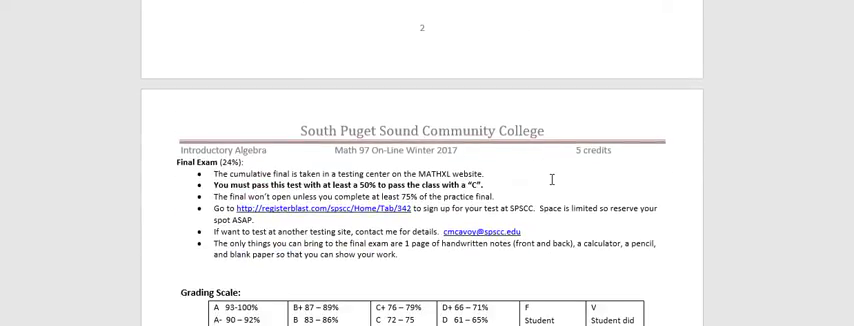
Step: Scroll past the Grading Scale table to Support Services and instructor availability on page 3
{"action": "scroll", "scroll_direction": "down", "scroll_amount": 3}
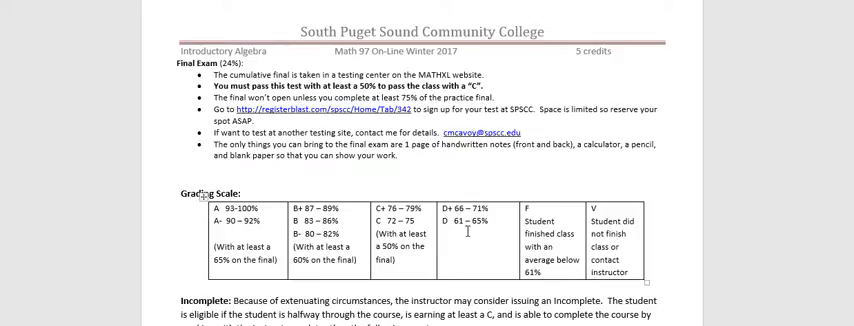
{"action": "scroll", "scroll_direction": "down", "scroll_amount": 3}
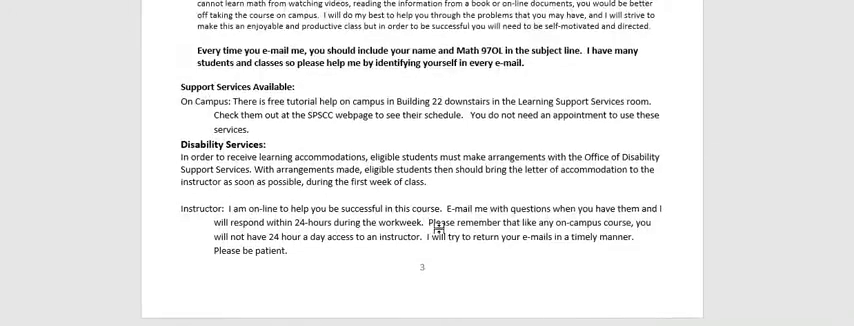
Step: Scroll to page 4's Course Calendar table of weekly January due dates
{"action": "scroll", "scroll_direction": "down", "scroll_amount": 3}
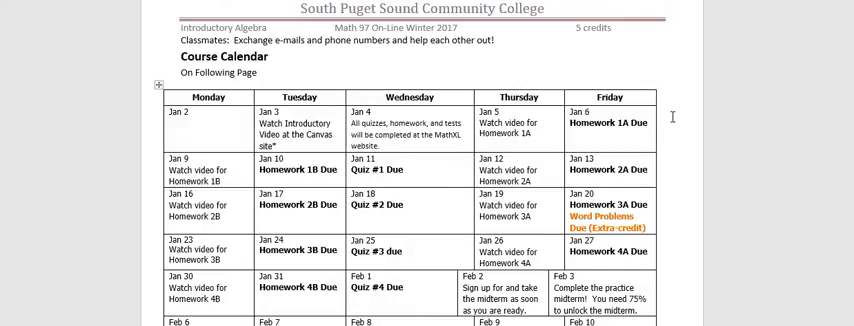
{"action": "scroll", "scroll_direction": "down", "scroll_amount": 3}
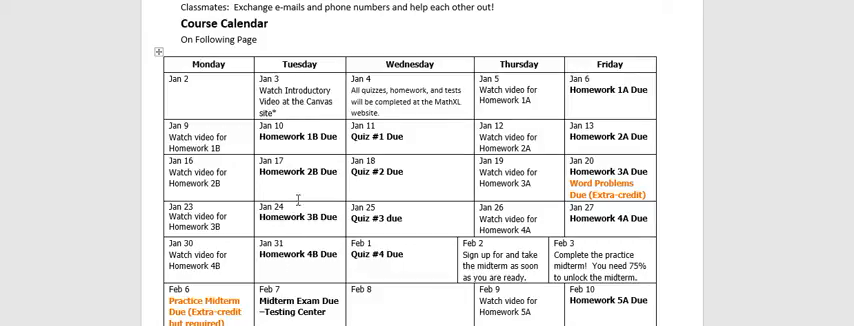
{"action": "mouse_move", "coordinate": [433, 211]}
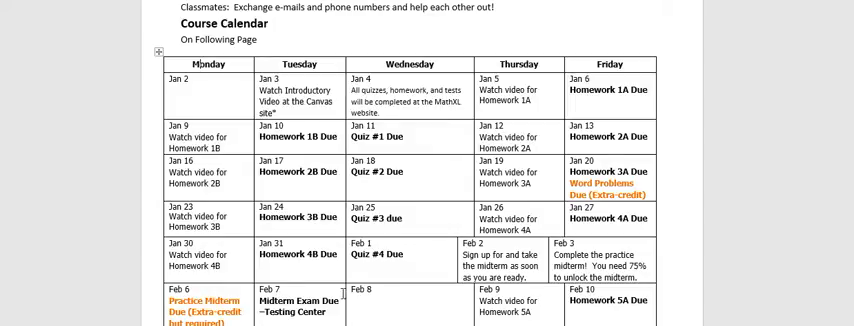
{"action": "mouse_move", "coordinate": [535, 304]}
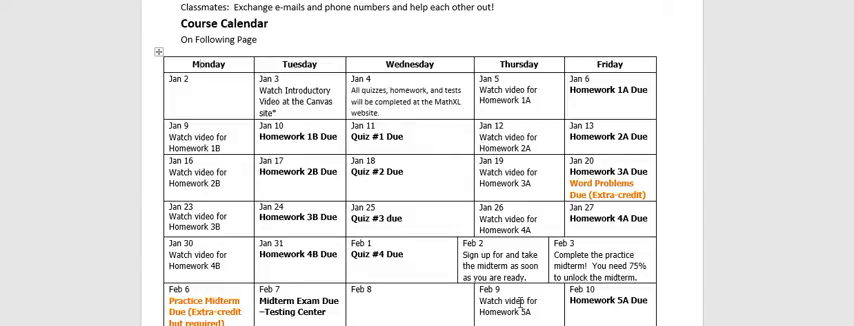
{"action": "scroll", "scroll_direction": "down", "scroll_amount": 3}
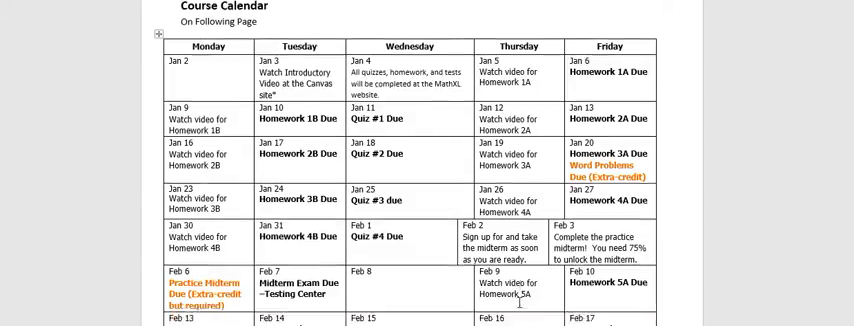
{"action": "scroll", "scroll_direction": "down", "scroll_amount": 3}
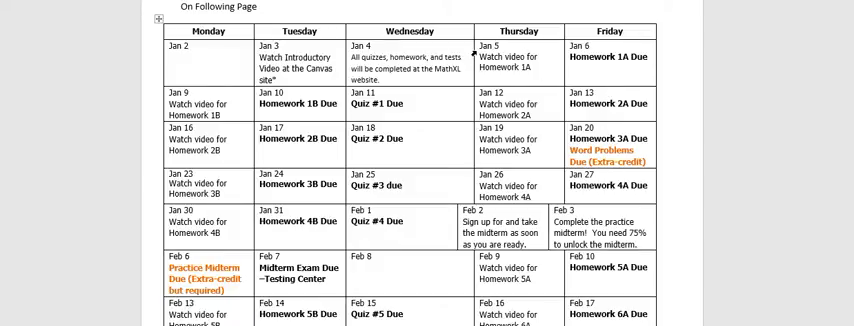
{"action": "mouse_move", "coordinate": [603, 73]}
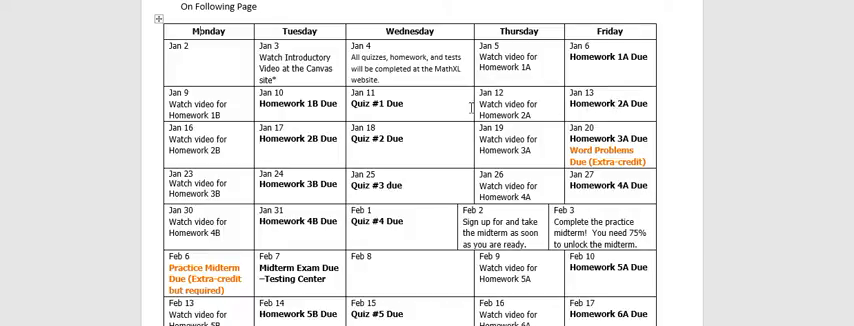
{"action": "mouse_move", "coordinate": [514, 103]}
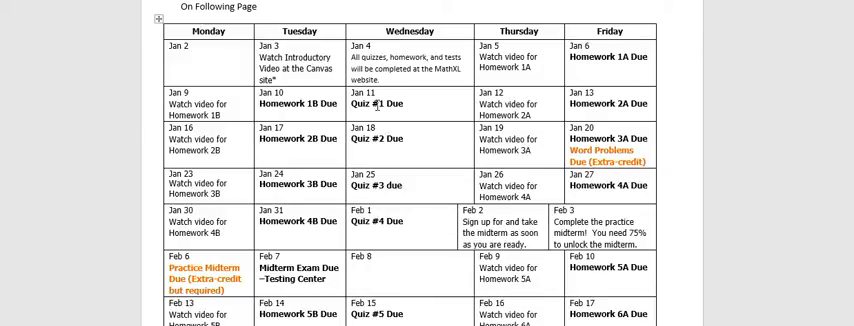
{"action": "mouse_move", "coordinate": [416, 109]}
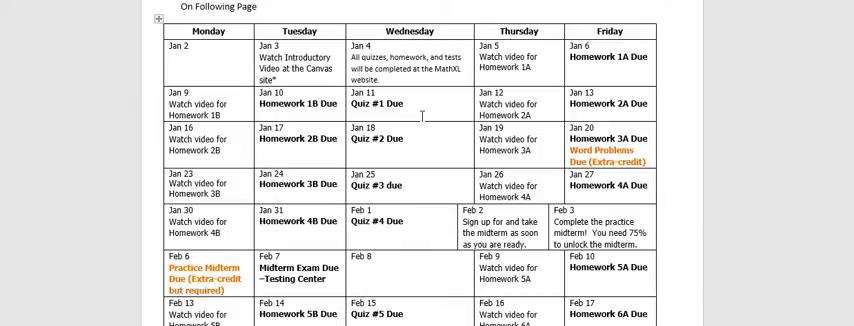
{"action": "scroll", "scroll_direction": "down", "scroll_amount": 3}
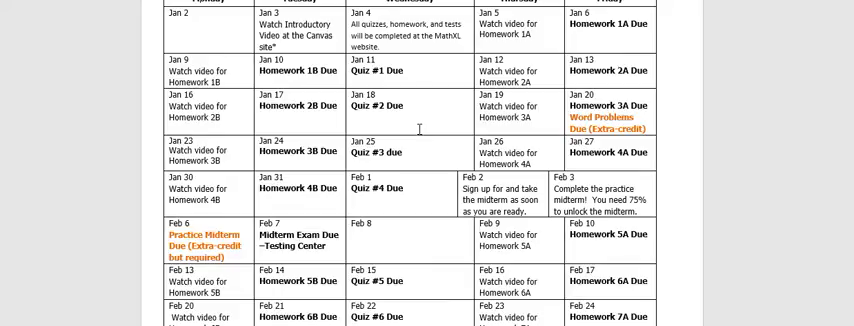
{"action": "scroll", "scroll_direction": "down", "scroll_amount": 3}
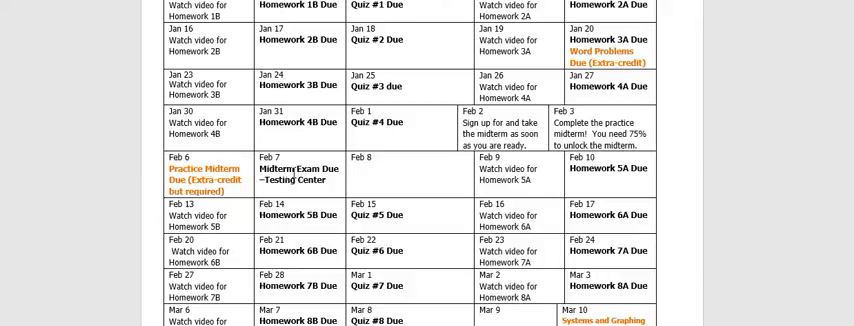
{"action": "mouse_move", "coordinate": [366, 185]}
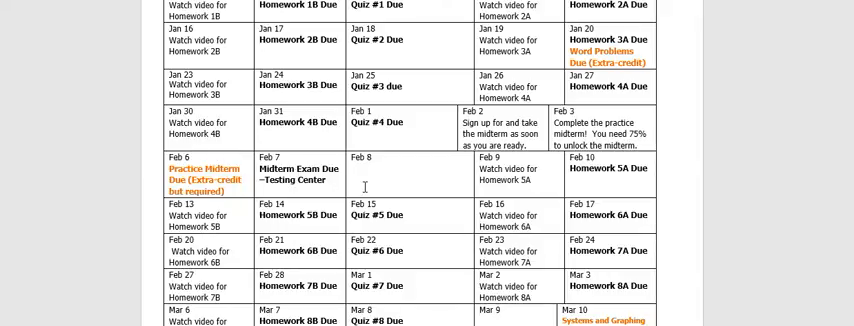
{"action": "scroll", "scroll_direction": "down", "scroll_amount": 3}
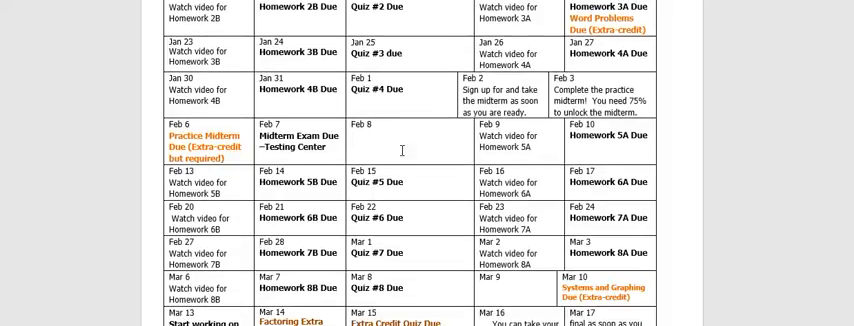
{"action": "scroll", "scroll_direction": "up", "scroll_amount": 3}
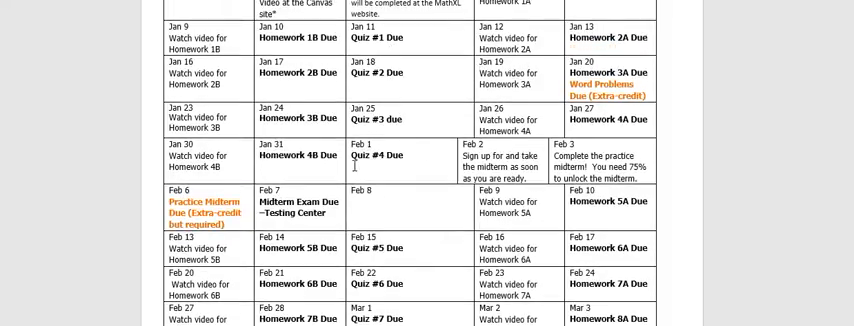
Step: Scroll to the calendar's March final exam notes, then back to the Math 97 syllabus's first page
{"action": "scroll", "scroll_direction": "down", "scroll_amount": 3}
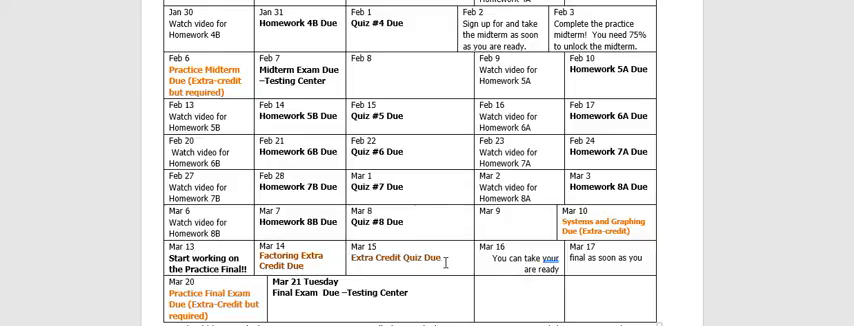
{"action": "mouse_move", "coordinate": [447, 256]}
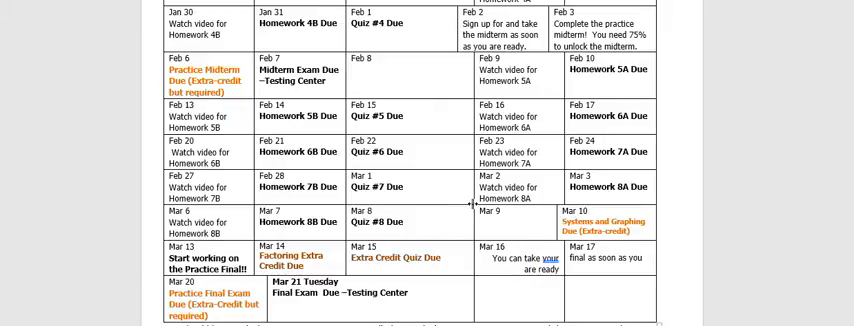
{"action": "scroll", "scroll_direction": "down", "scroll_amount": 3}
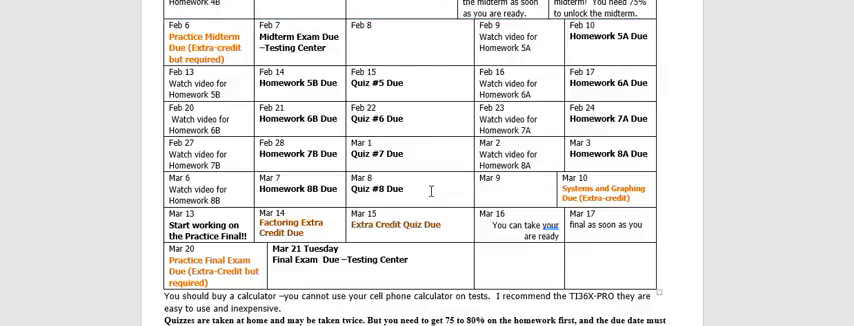
{"action": "scroll", "scroll_direction": "down", "scroll_amount": 3}
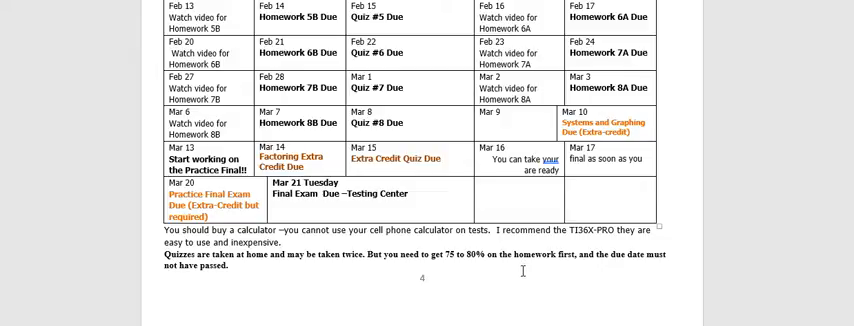
{"action": "scroll", "scroll_direction": "down", "scroll_amount": 3}
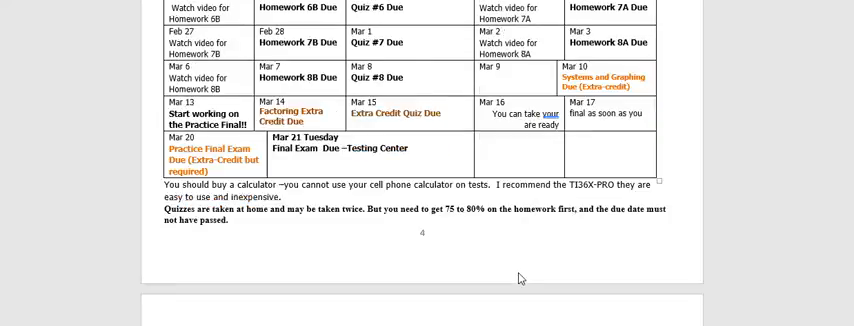
{"action": "scroll", "scroll_direction": "down", "scroll_amount": 3}
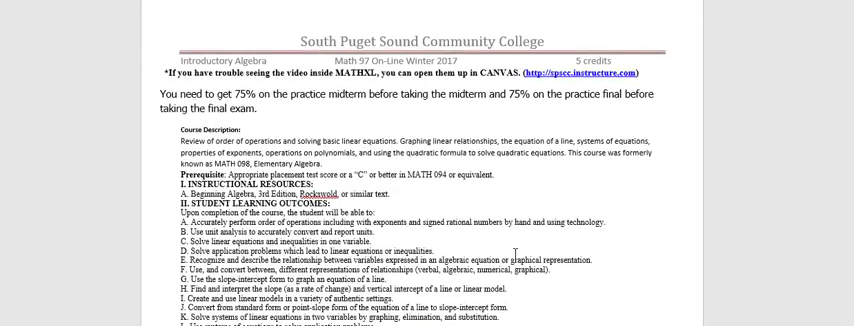
Step: Review the MathXL Grace Period page, then view the Intermediate Algebra Math 99 syllabus
{"action": "scroll", "scroll_direction": "down", "scroll_amount": 3}
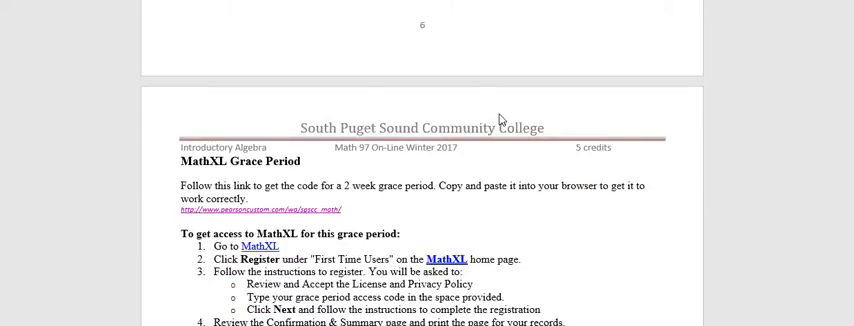
{"action": "scroll", "scroll_direction": "down", "scroll_amount": 3}
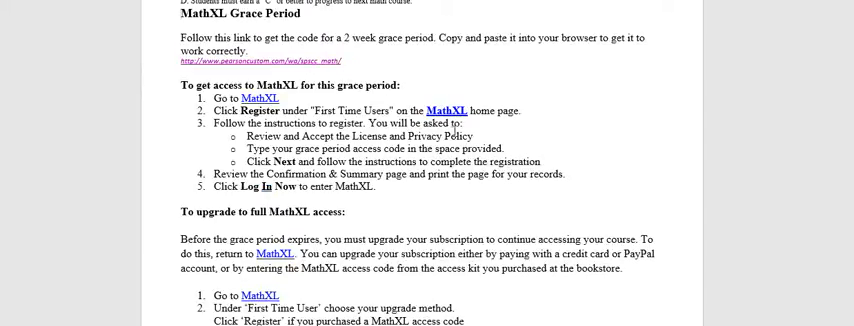
{"action": "scroll", "scroll_direction": "down", "scroll_amount": 3}
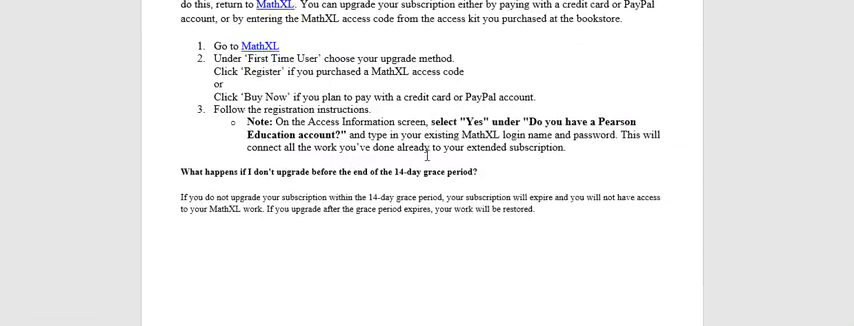
{"action": "scroll", "scroll_direction": "up", "scroll_amount": 3}
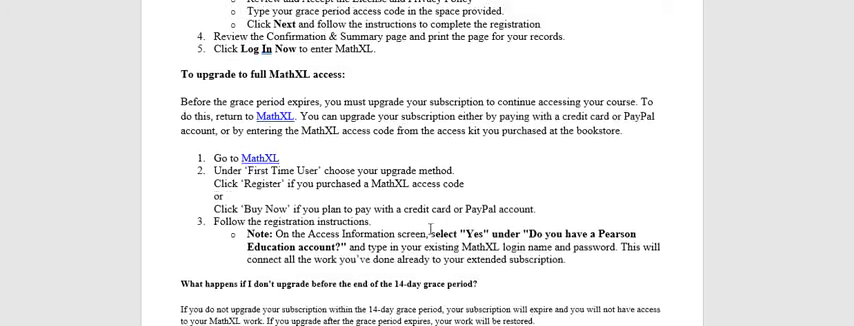
{"action": "scroll", "scroll_direction": "up", "scroll_amount": 3}
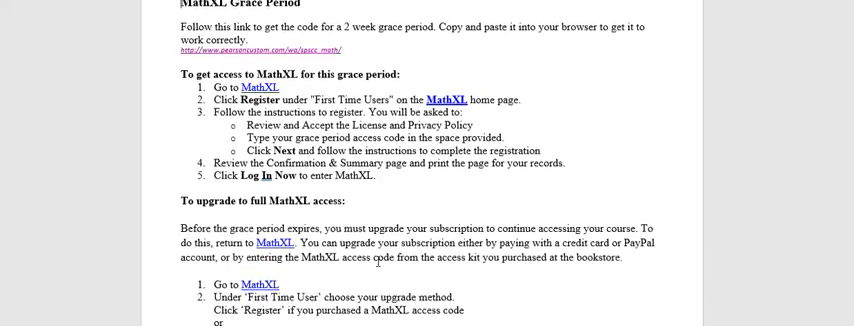
{"action": "scroll", "scroll_direction": "down", "scroll_amount": 3}
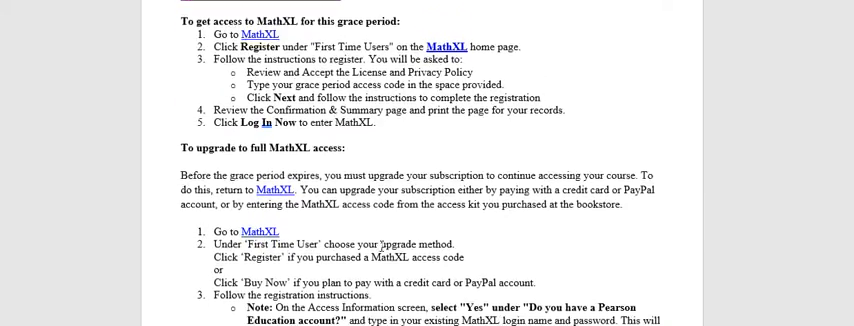
{"action": "scroll", "scroll_direction": "down", "scroll_amount": 3}
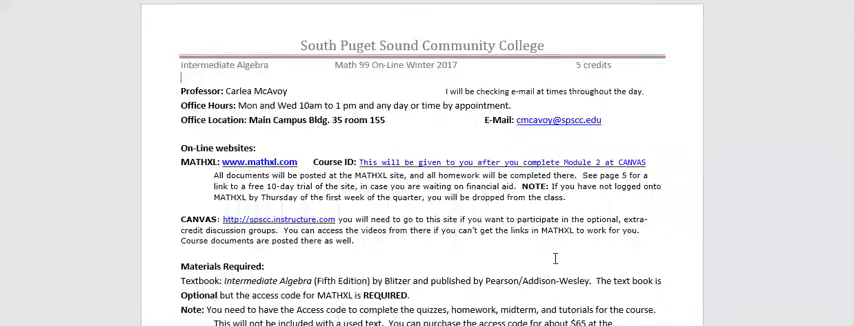
{"action": "scroll", "scroll_direction": "down", "scroll_amount": 3}
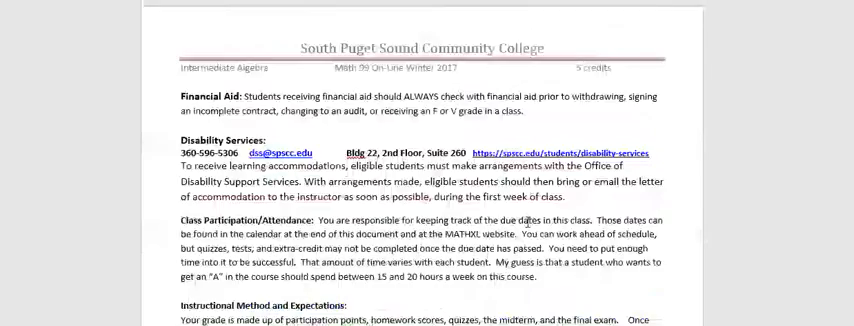
{"action": "scroll", "scroll_direction": "down", "scroll_amount": 3}
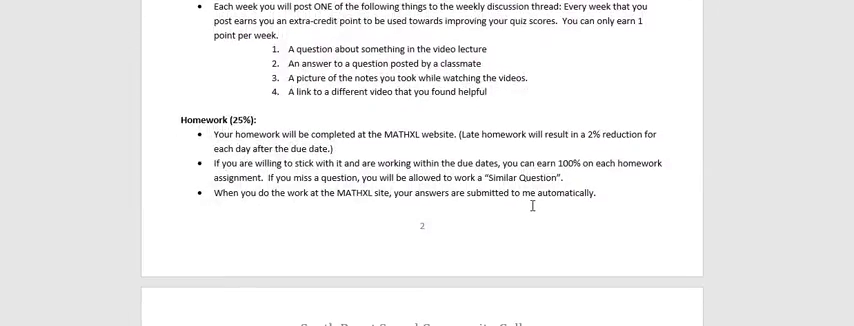
{"action": "scroll", "scroll_direction": "down", "scroll_amount": 3}
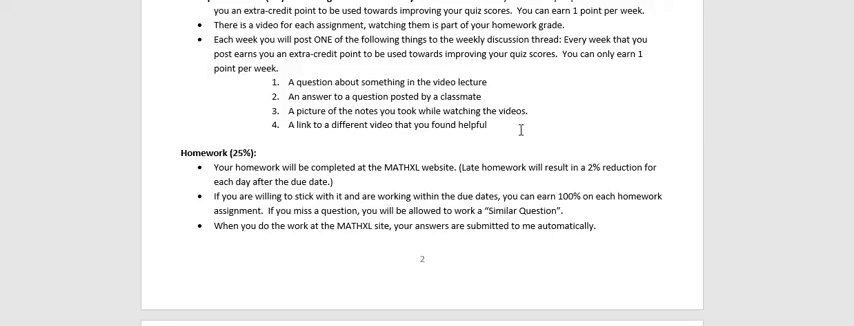
{"action": "scroll", "scroll_direction": "down", "scroll_amount": 3}
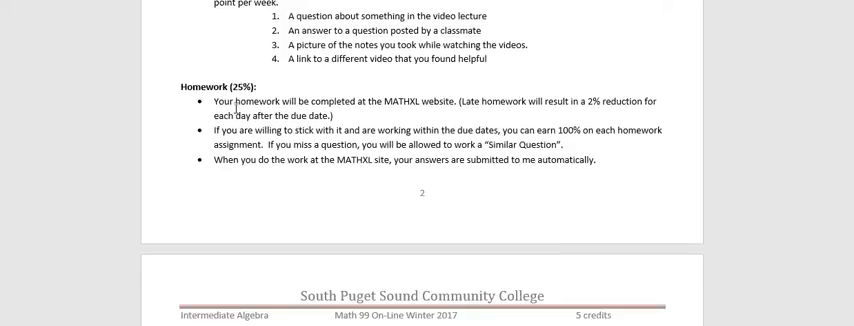
{"action": "scroll", "scroll_direction": "down", "scroll_amount": 3}
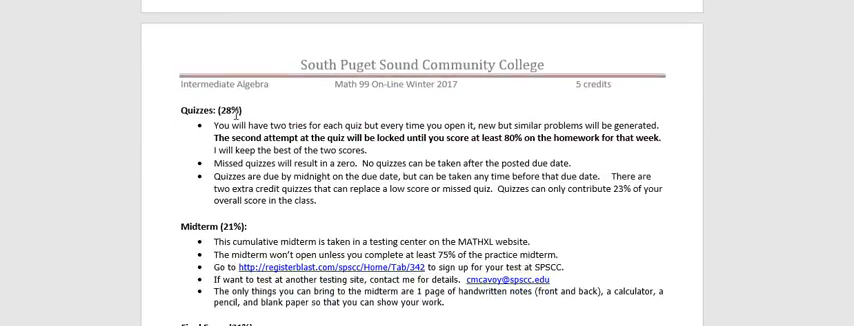
{"action": "scroll", "scroll_direction": "down", "scroll_amount": 3}
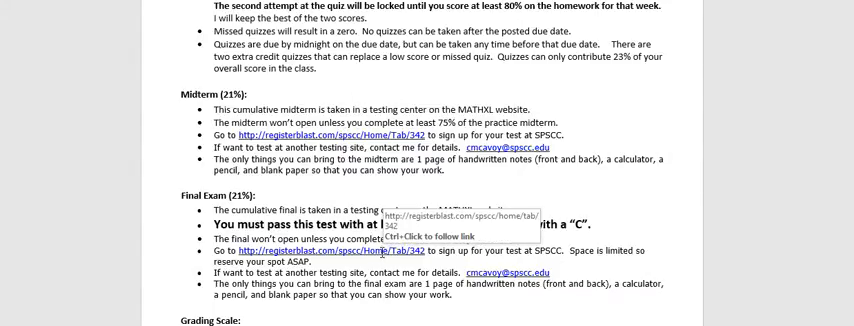
{"action": "scroll", "scroll_direction": "down", "scroll_amount": 3}
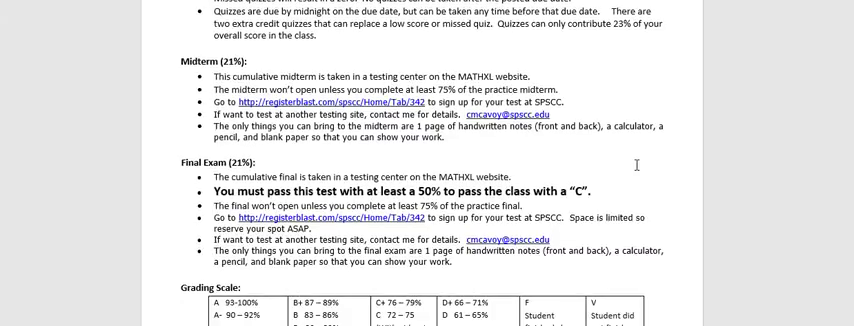
{"action": "scroll", "scroll_direction": "down", "scroll_amount": 3}
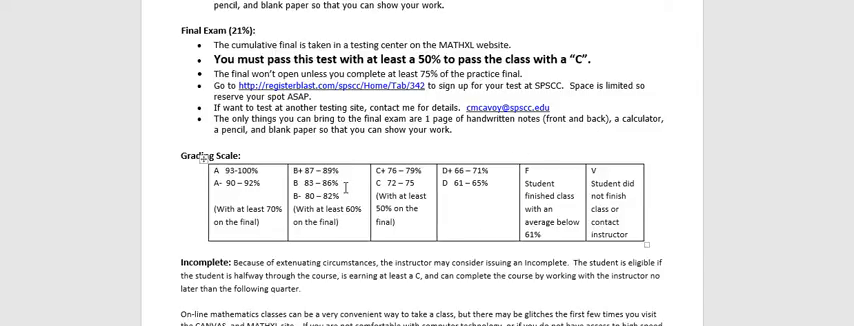
{"action": "mouse_move", "coordinate": [553, 140]}
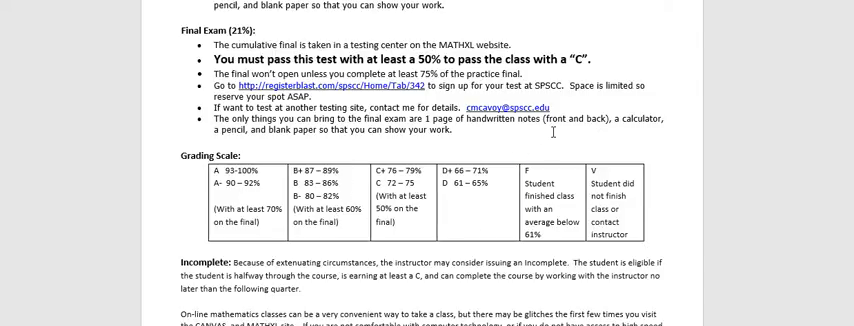
{"action": "scroll", "scroll_direction": "down", "scroll_amount": 3}
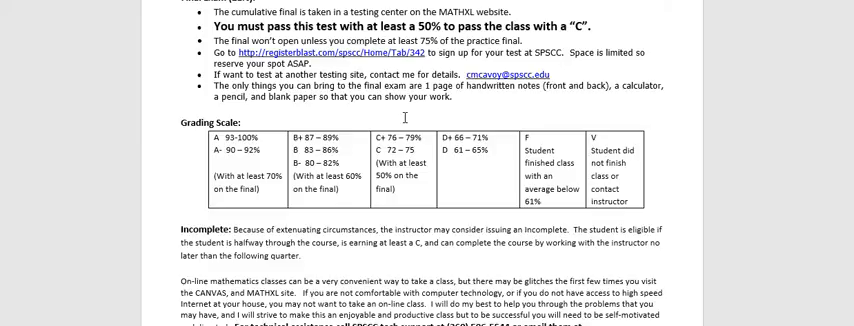
{"action": "scroll", "scroll_direction": "down", "scroll_amount": 3}
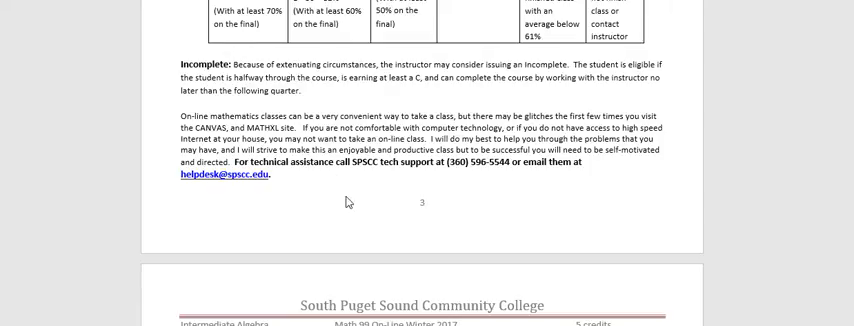
{"action": "scroll", "scroll_direction": "down", "scroll_amount": 3}
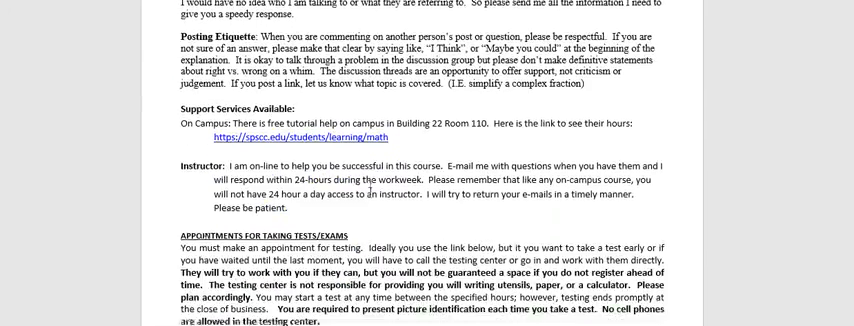
Step: Scroll past Communication, Support Services and Testing to the January course calendar table
{"action": "scroll", "scroll_direction": "up", "scroll_amount": 3}
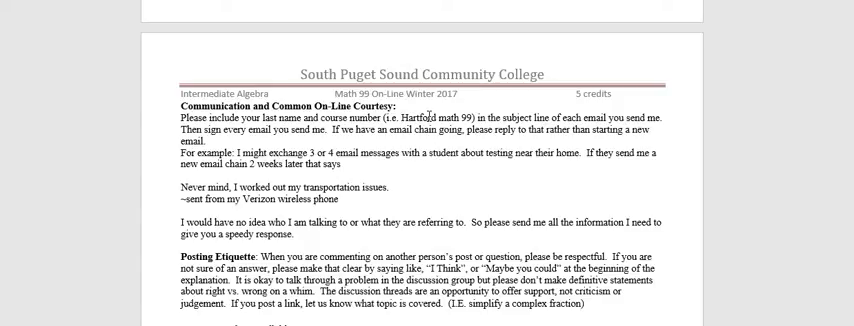
{"action": "mouse_move", "coordinate": [474, 199]}
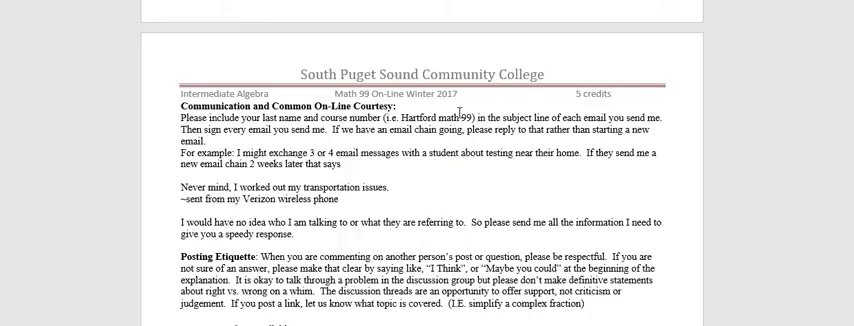
{"action": "mouse_move", "coordinate": [454, 176]}
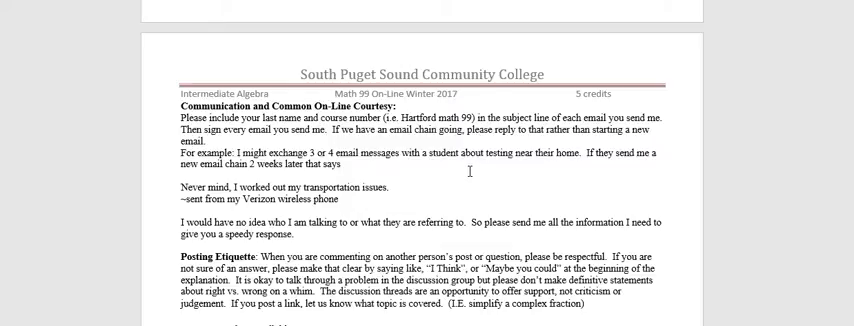
{"action": "scroll", "scroll_direction": "down", "scroll_amount": 3}
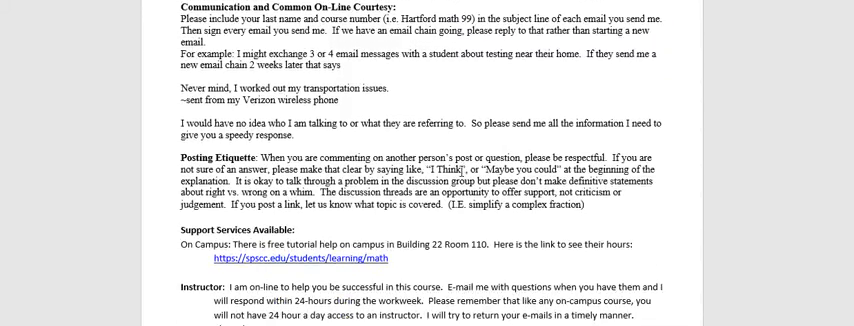
{"action": "scroll", "scroll_direction": "down", "scroll_amount": 3}
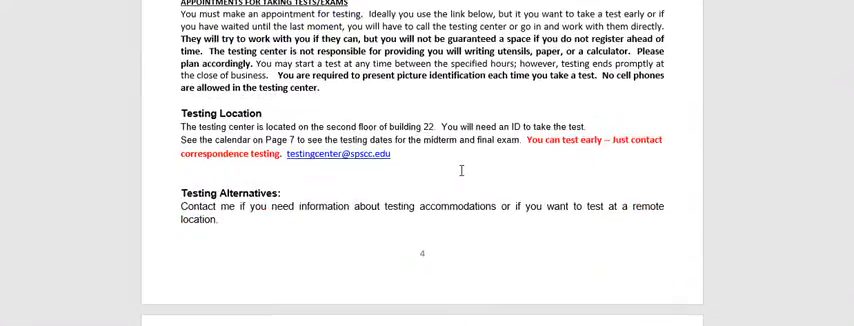
{"action": "scroll", "scroll_direction": "down", "scroll_amount": 3}
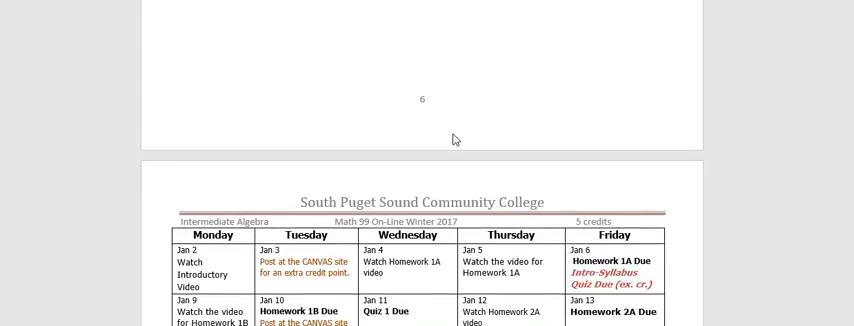
Step: Scroll the Math 99 calendar down to the March Final Exam row and the notes below
{"action": "scroll", "scroll_direction": "down", "scroll_amount": 3}
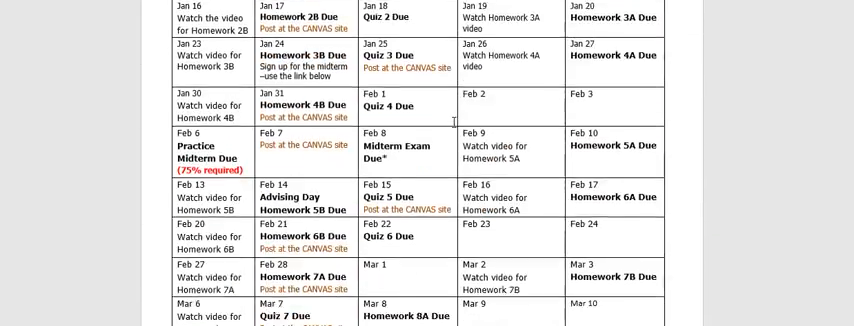
{"action": "scroll", "scroll_direction": "up", "scroll_amount": 3}
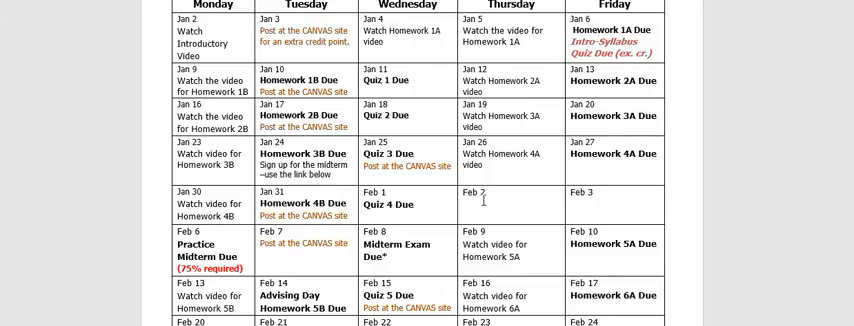
{"action": "scroll", "scroll_direction": "down", "scroll_amount": 3}
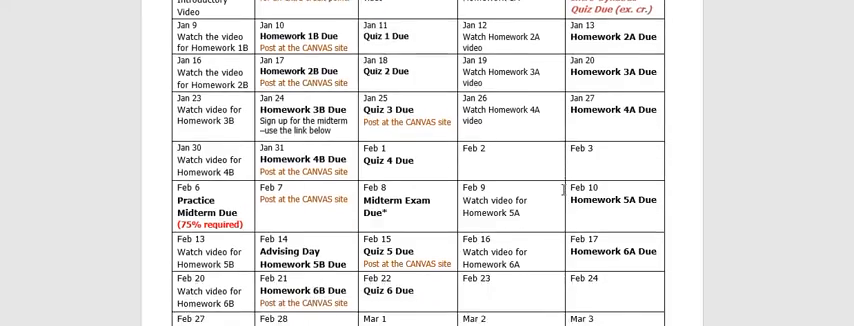
{"action": "scroll", "scroll_direction": "down", "scroll_amount": 3}
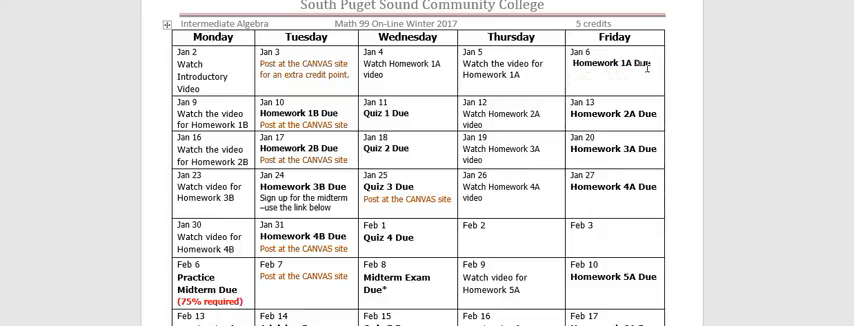
{"action": "mouse_move", "coordinate": [424, 108]}
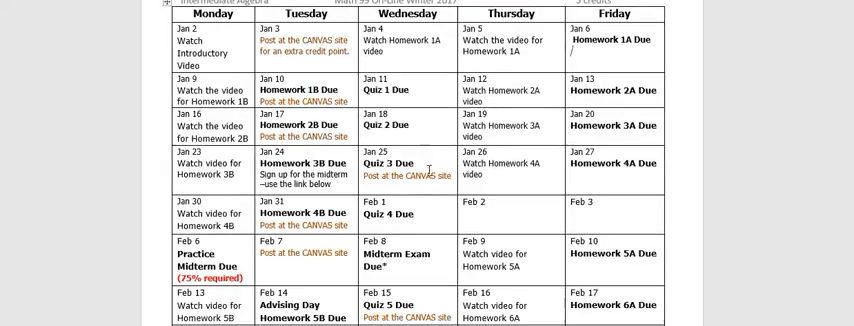
{"action": "scroll", "scroll_direction": "down", "scroll_amount": 3}
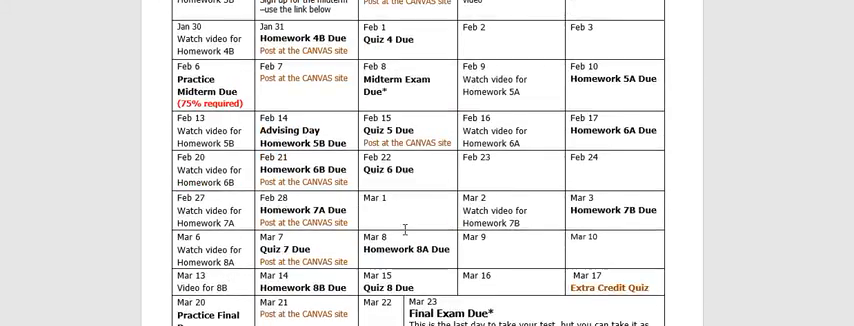
{"action": "scroll", "scroll_direction": "down", "scroll_amount": 3}
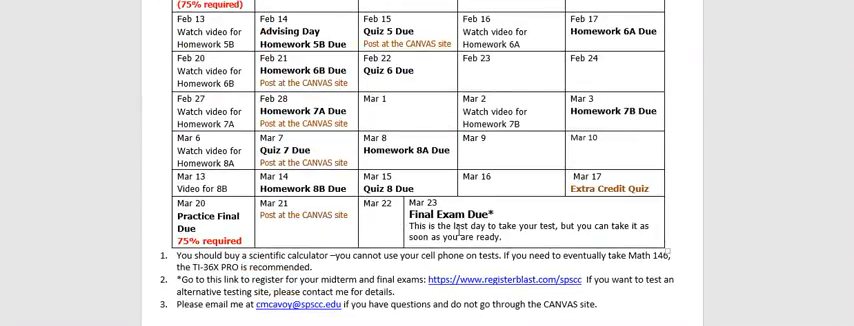
{"action": "scroll", "scroll_direction": "down", "scroll_amount": 3}
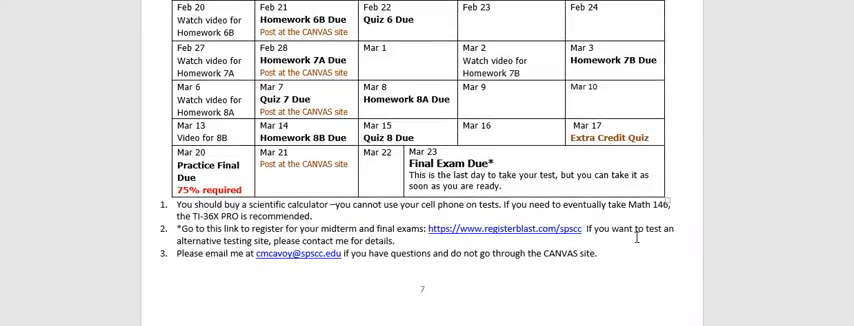
{"action": "scroll", "scroll_direction": "down", "scroll_amount": 3}
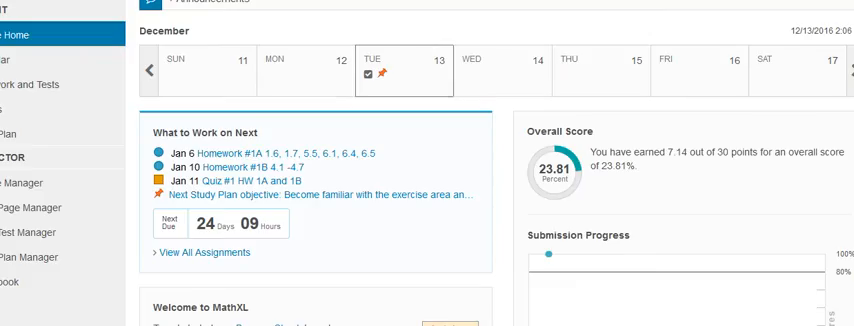
{"action": "mouse_move", "coordinate": [449, 175]}
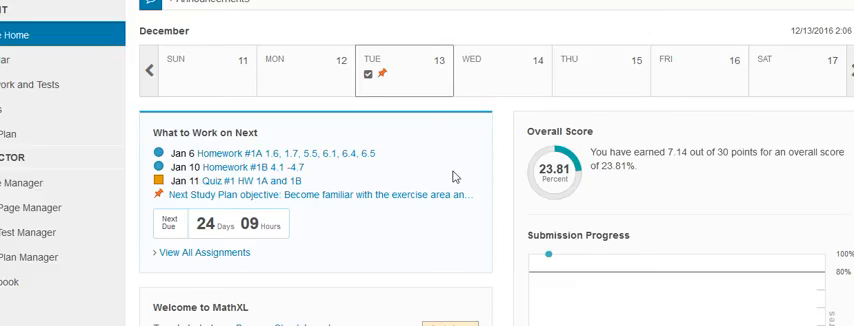
{"action": "mouse_move", "coordinate": [318, 200]}
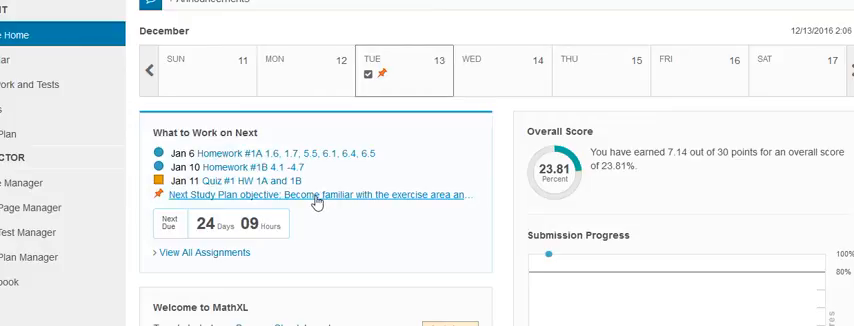
{"action": "mouse_move", "coordinate": [138, 207]}
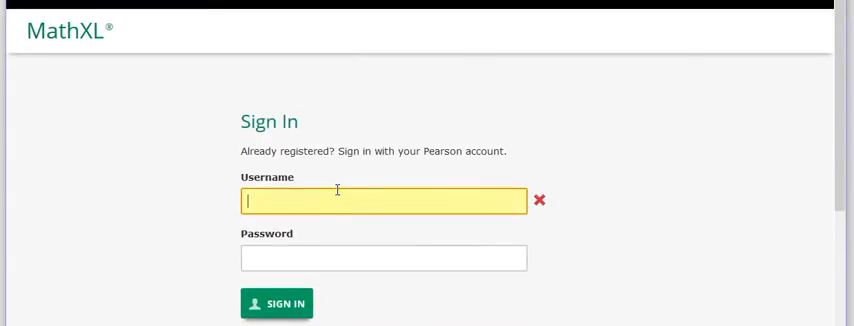
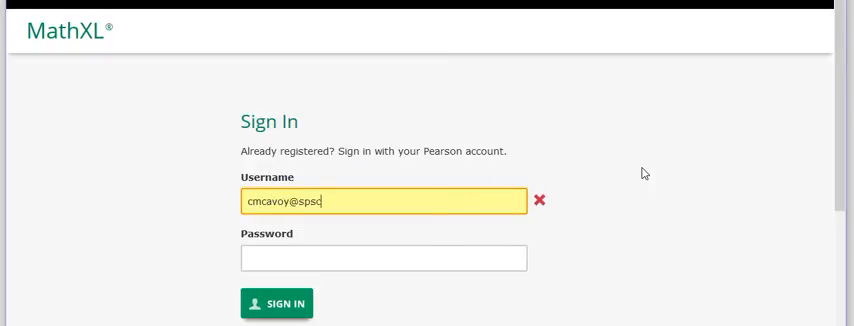
{"action": "left_click", "coordinate": [383, 257]}
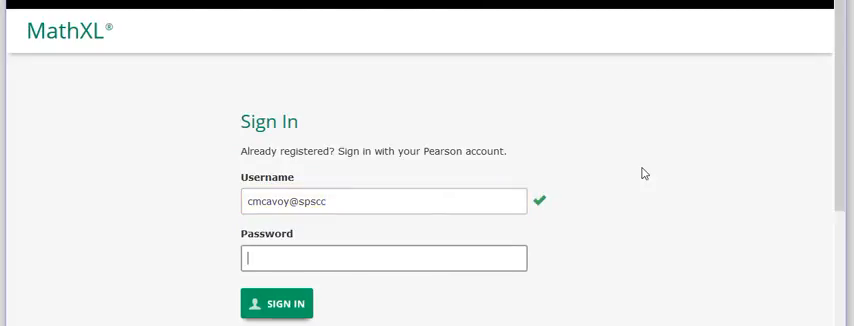
{"action": "type", "text": "••"}
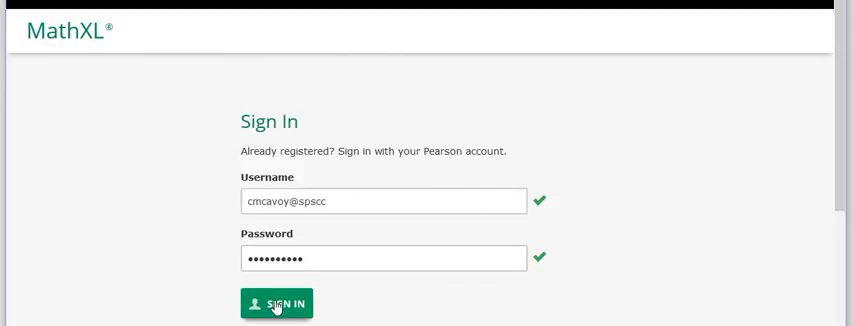
{"action": "left_click", "coordinate": [279, 303]}
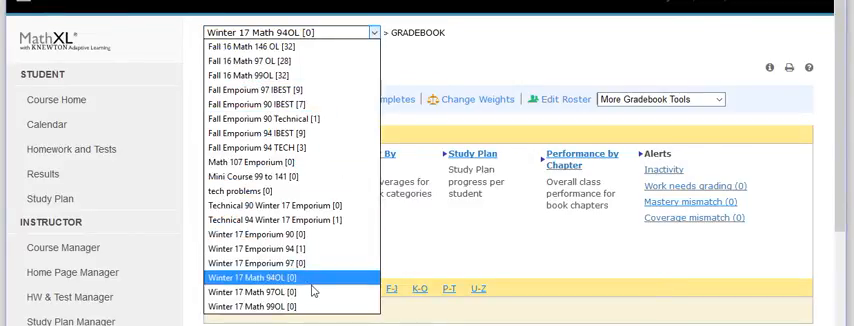
{"action": "left_click", "coordinate": [260, 291]}
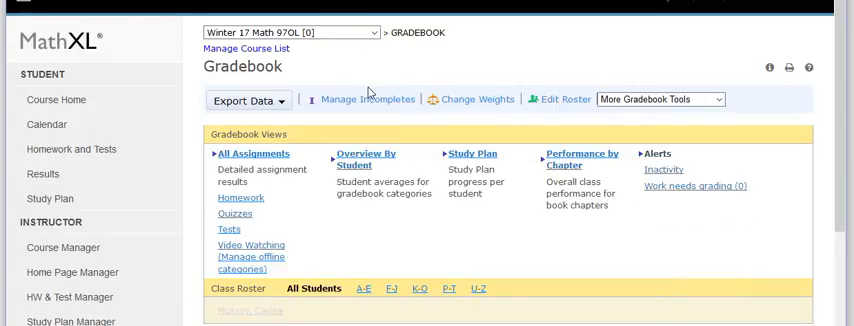
{"action": "mouse_move", "coordinate": [355, 162]}
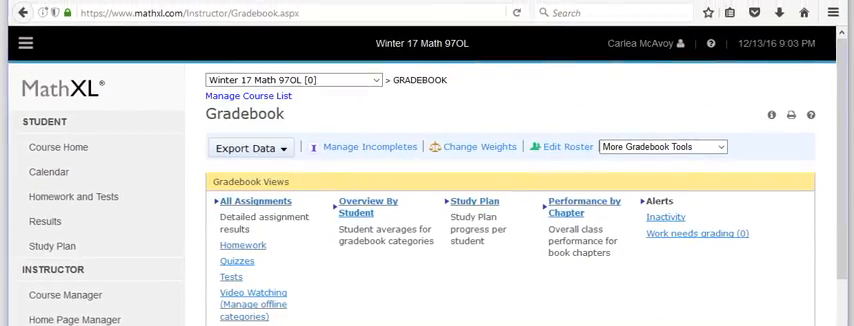
{"action": "mouse_move", "coordinate": [637, 57]}
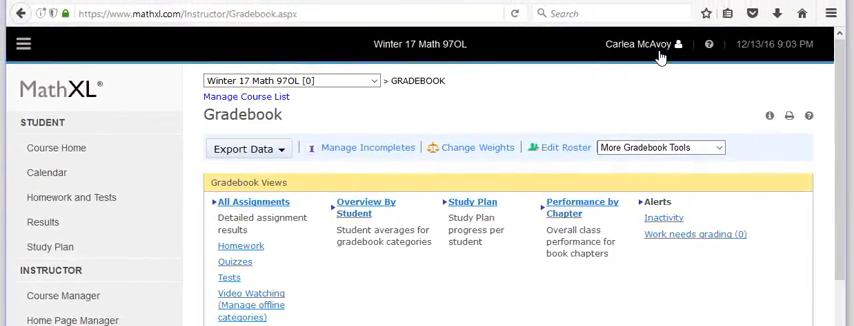
{"action": "left_click", "coordinate": [638, 44]}
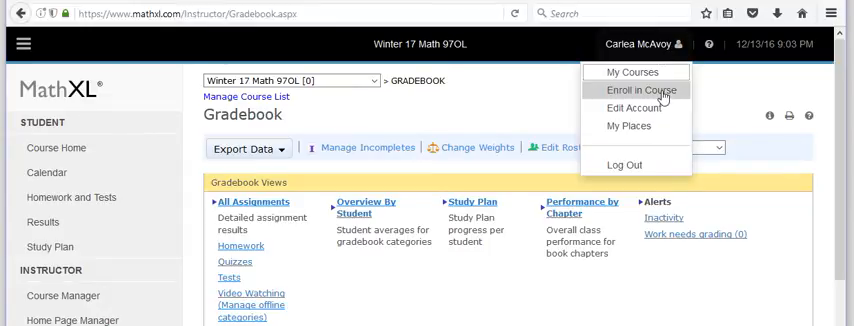
{"action": "mouse_move", "coordinate": [644, 91]}
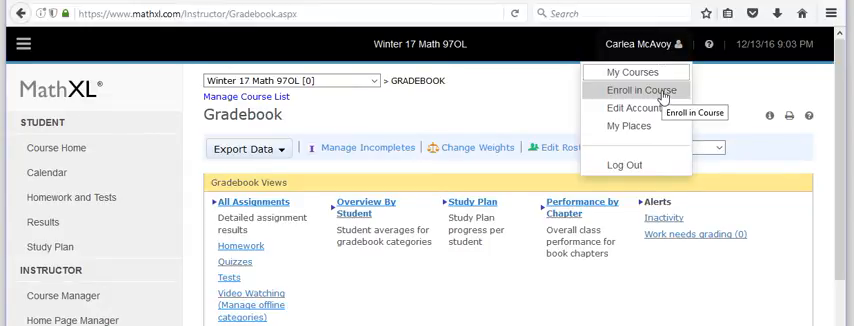
{"action": "mouse_move", "coordinate": [645, 99]}
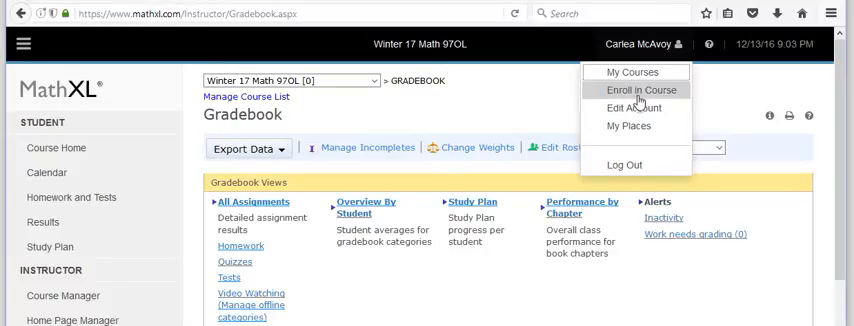
{"action": "mouse_move", "coordinate": [629, 95]}
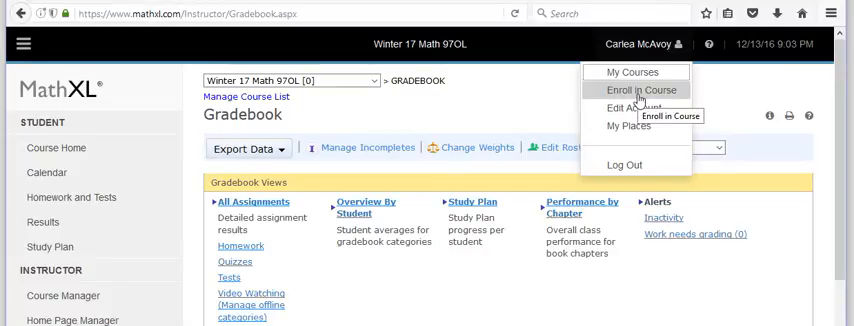
{"action": "left_click", "coordinate": [544, 96]}
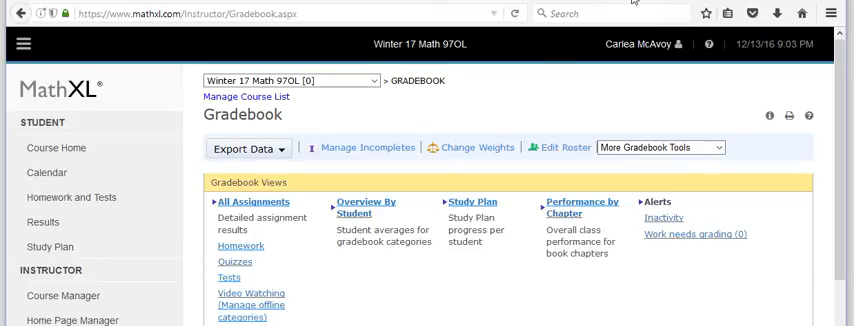
{"action": "scroll", "scroll_direction": "down", "scroll_amount": 3}
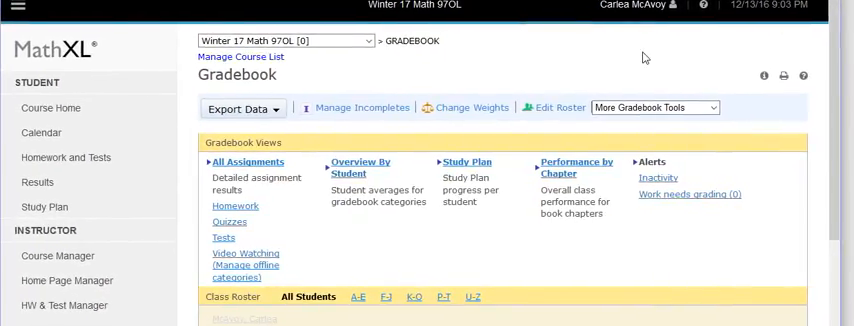
{"action": "mouse_move", "coordinate": [145, 108]}
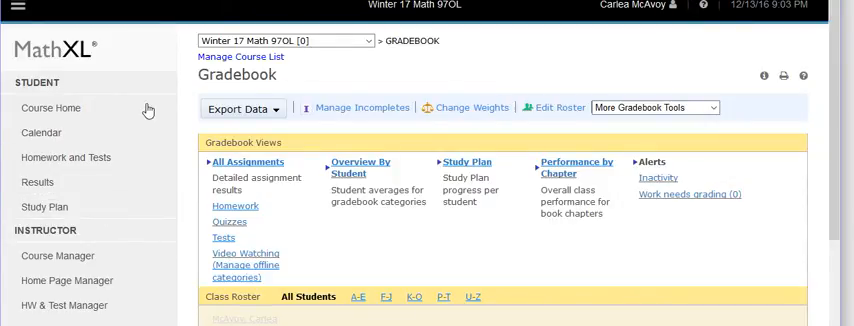
{"action": "mouse_move", "coordinate": [47, 207]}
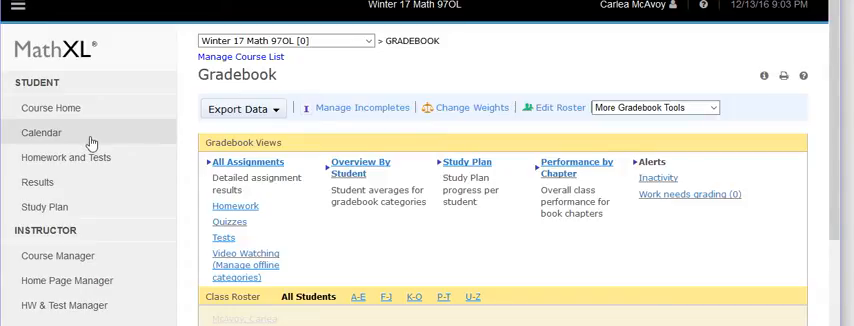
{"action": "mouse_move", "coordinate": [97, 158]}
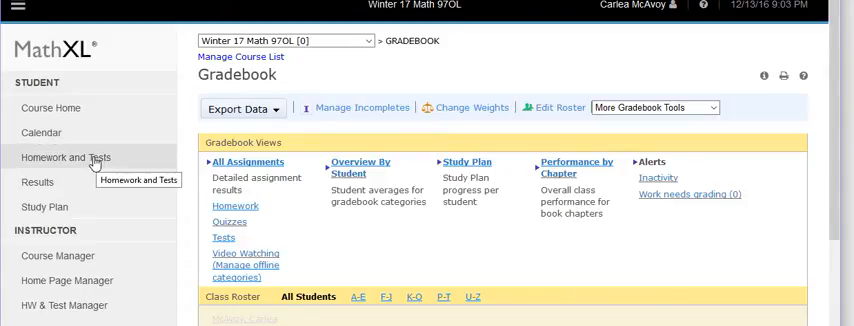
{"action": "mouse_move", "coordinate": [97, 161]}
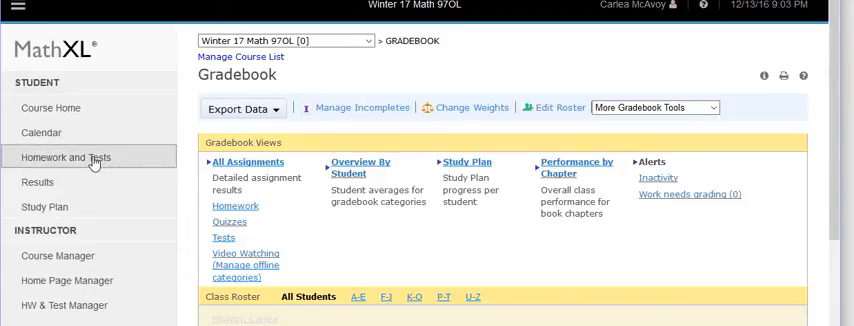
Step: List all 51 course assignments with due dates on the Homework and Tests page
{"action": "left_click", "coordinate": [66, 158]}
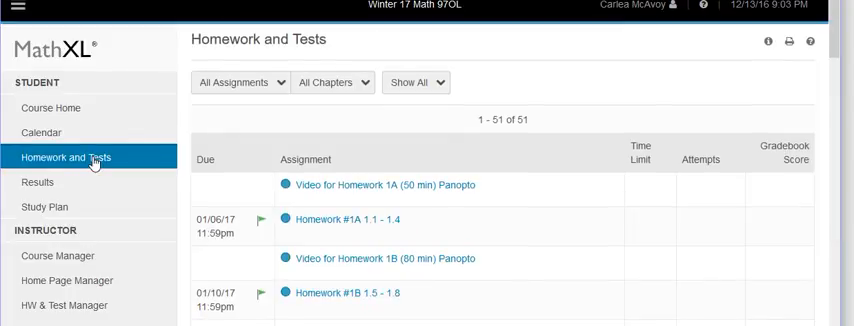
{"action": "mouse_move", "coordinate": [247, 87]}
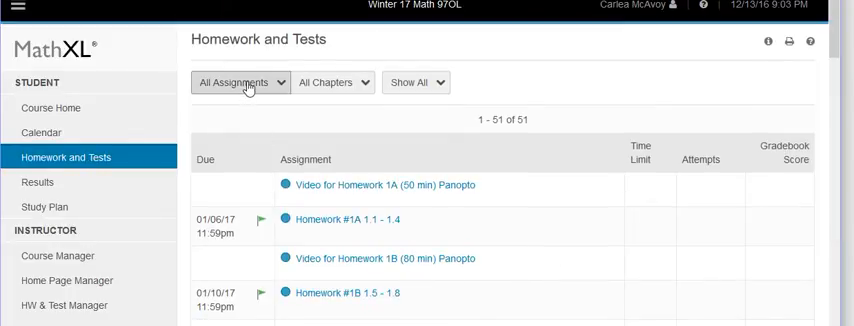
{"action": "left_click", "coordinate": [240, 82]}
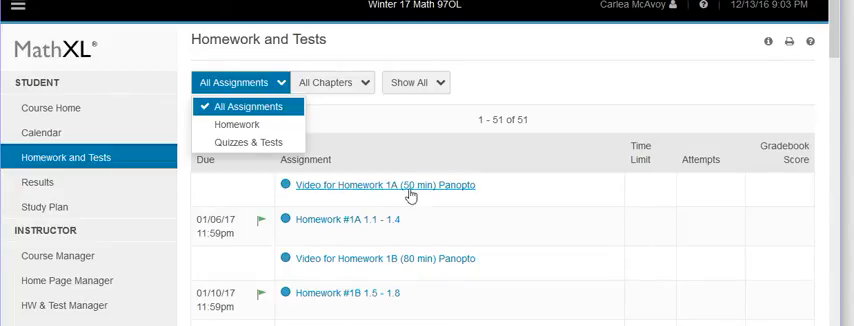
{"action": "mouse_move", "coordinate": [422, 194]}
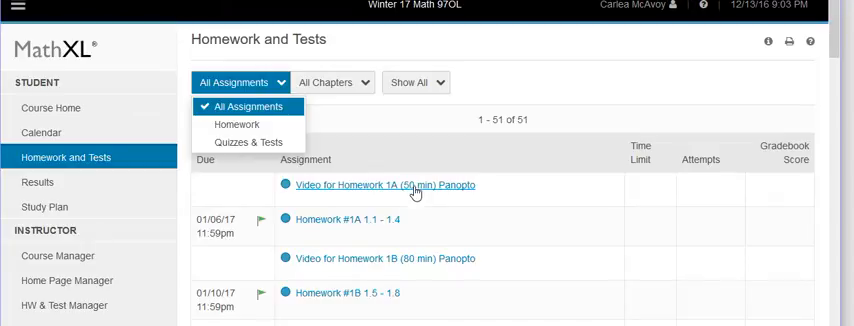
{"action": "mouse_move", "coordinate": [462, 196]}
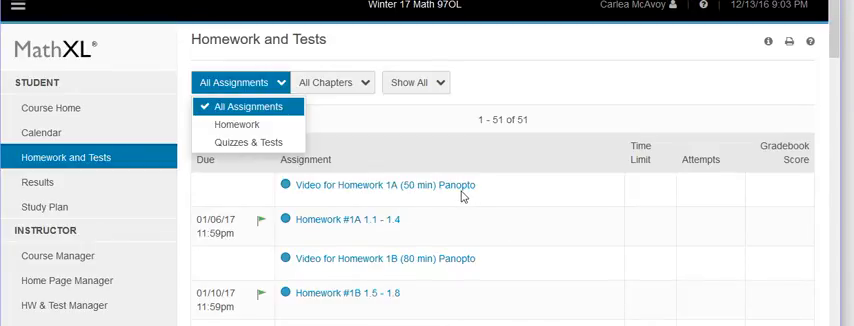
{"action": "mouse_move", "coordinate": [417, 190]}
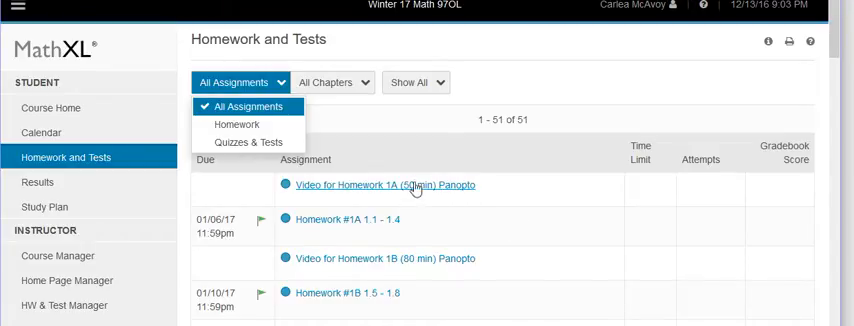
{"action": "mouse_move", "coordinate": [434, 263]}
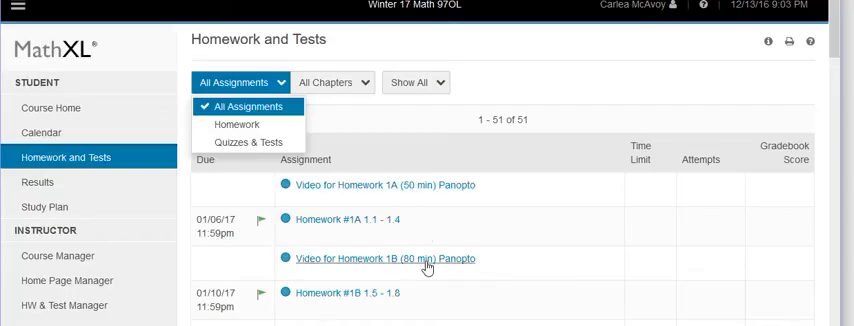
{"action": "mouse_move", "coordinate": [552, 232]}
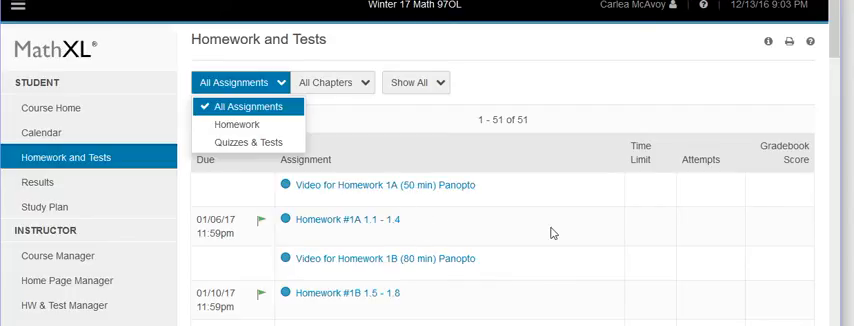
{"action": "scroll", "scroll_direction": "down", "scroll_amount": 3}
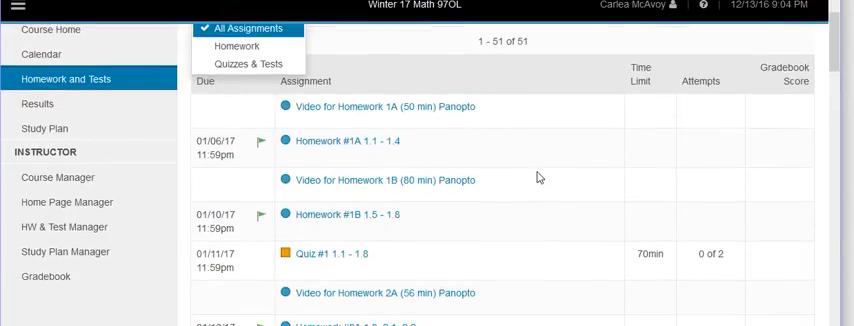
{"action": "scroll", "scroll_direction": "down", "scroll_amount": 3}
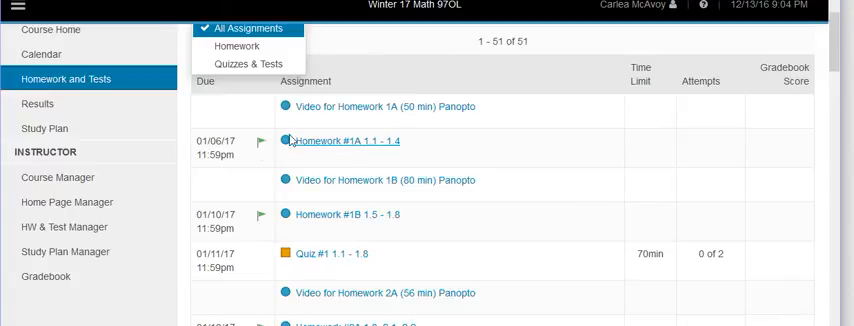
{"action": "mouse_move", "coordinate": [262, 143]}
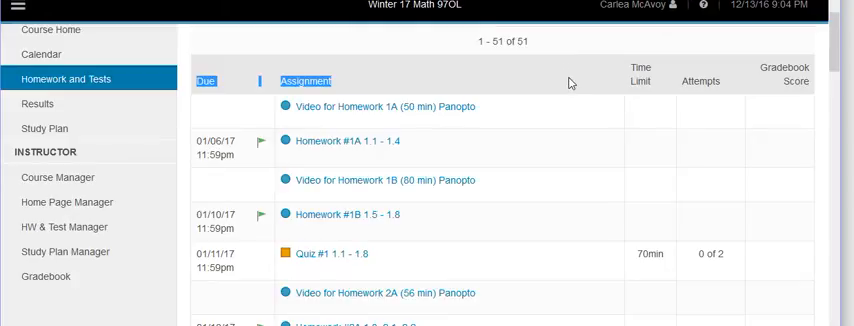
{"action": "mouse_move", "coordinate": [558, 131]}
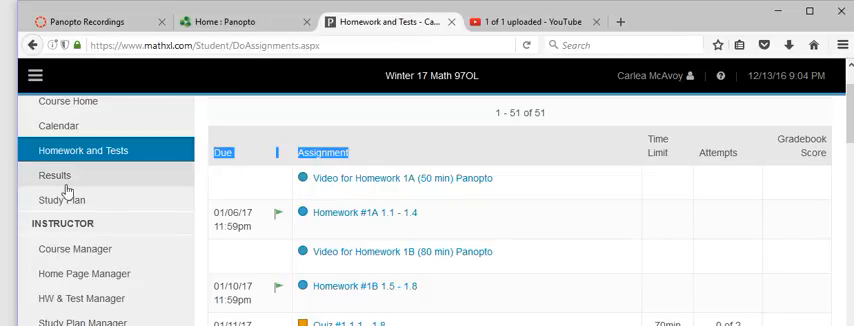
Step: Open Video for Homework 1A (50 min) Panopto and play its lecture video
{"action": "left_click", "coordinate": [397, 184]}
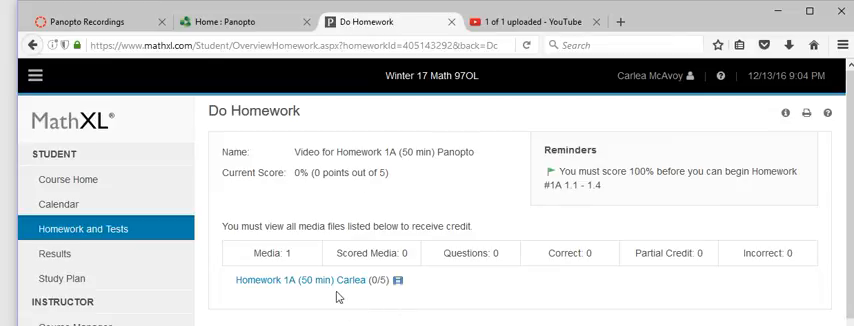
{"action": "left_click", "coordinate": [300, 280]}
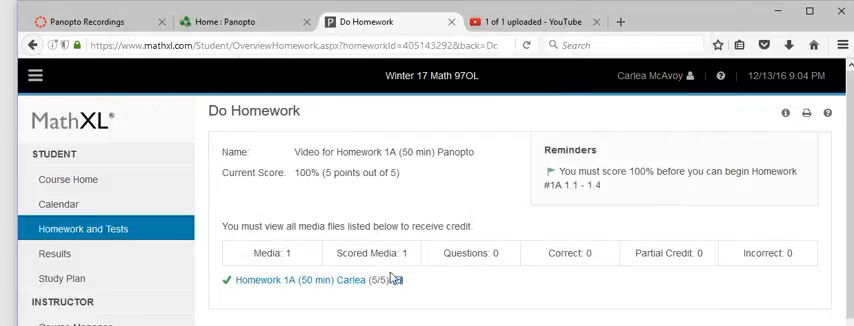
Step: Return to Homework and Tests and open Homework #1A 1.1 - 1.4, scrolling to its questions
{"action": "left_click", "coordinate": [83, 228]}
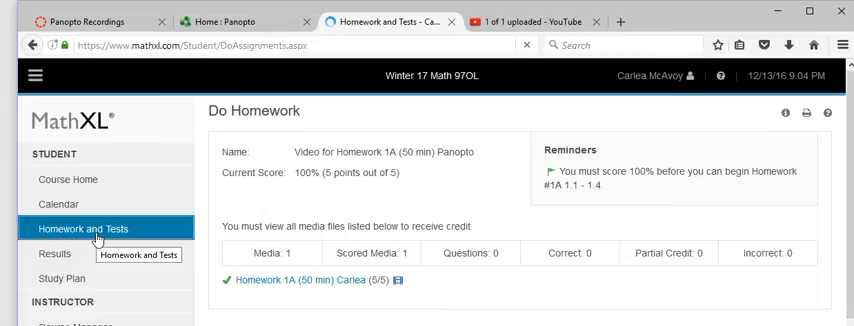
{"action": "left_click", "coordinate": [91, 222]}
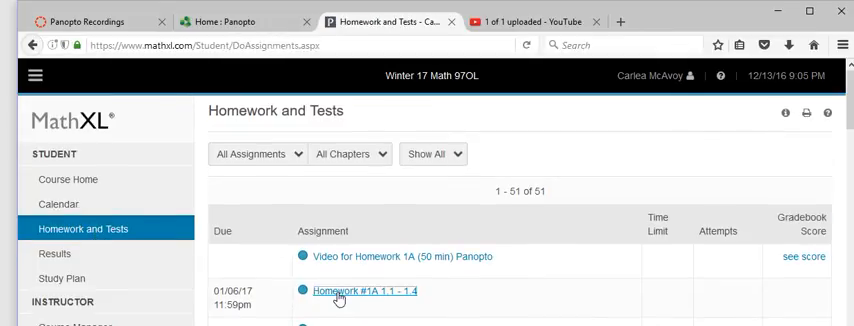
{"action": "left_click", "coordinate": [368, 291]}
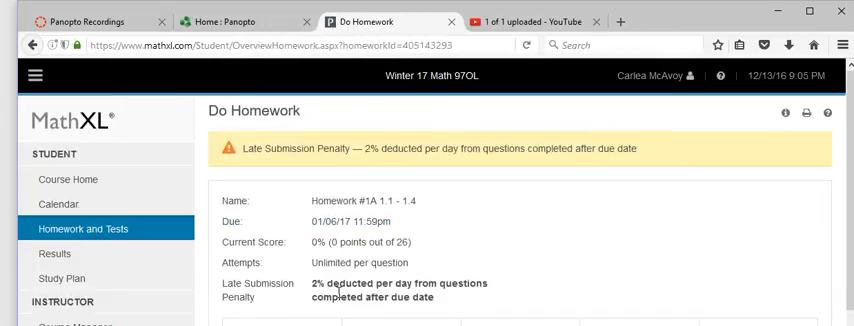
{"action": "mouse_move", "coordinate": [700, 12]}
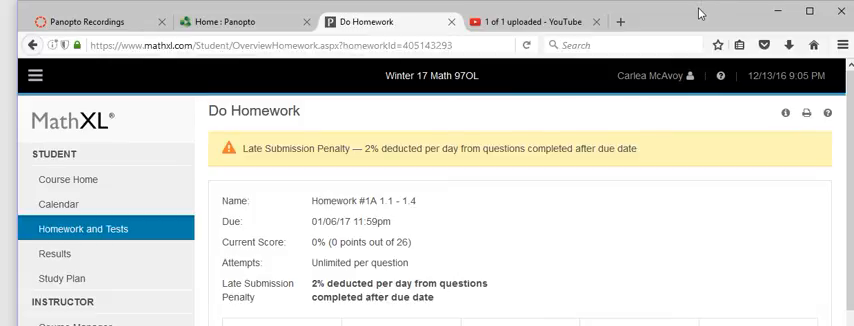
{"action": "mouse_move", "coordinate": [700, 11]}
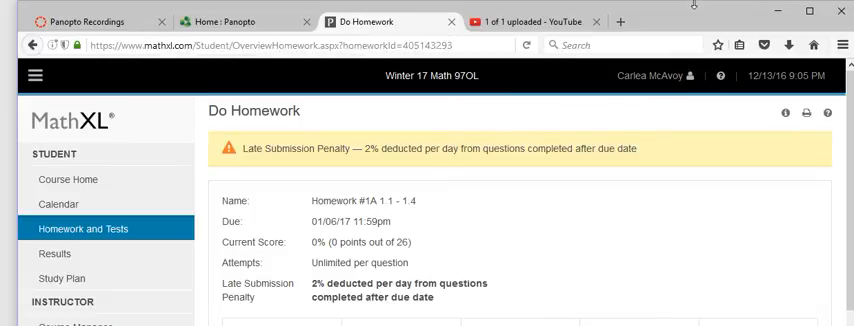
{"action": "scroll", "scroll_direction": "down", "scroll_amount": 3}
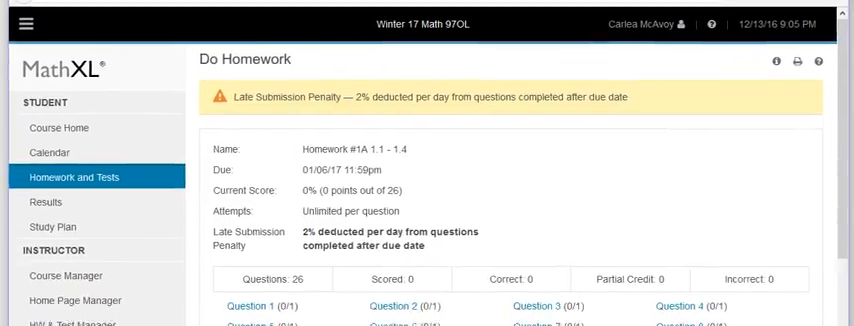
{"action": "scroll", "scroll_direction": "down", "scroll_amount": 3}
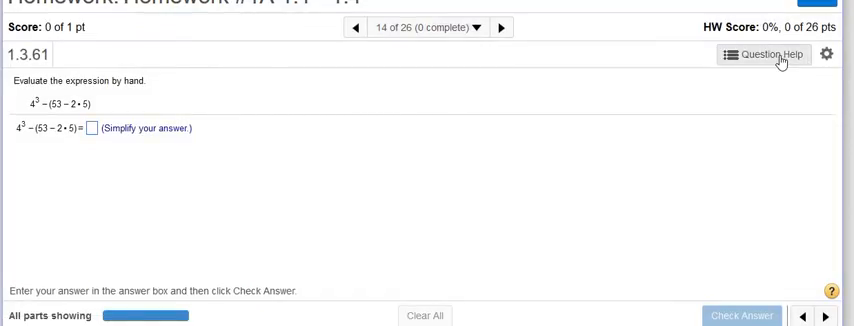
{"action": "left_click", "coordinate": [764, 54]}
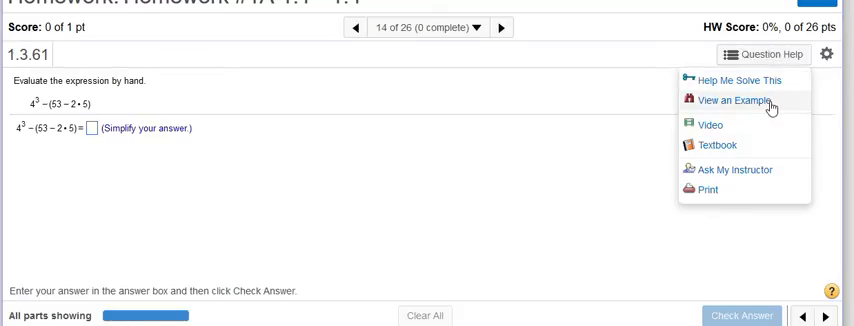
{"action": "mouse_move", "coordinate": [722, 146]}
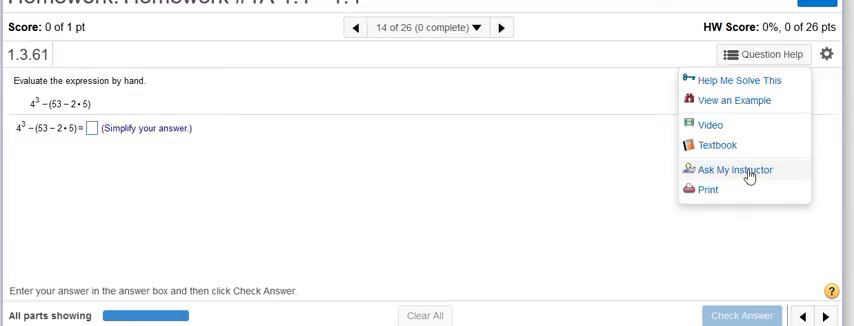
{"action": "mouse_move", "coordinate": [731, 191]}
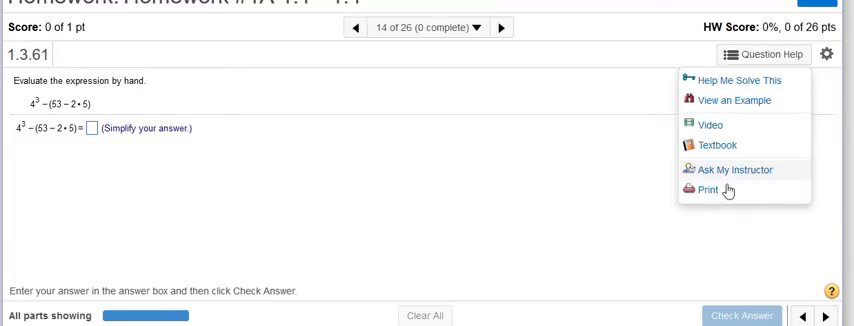
{"action": "mouse_move", "coordinate": [714, 194]}
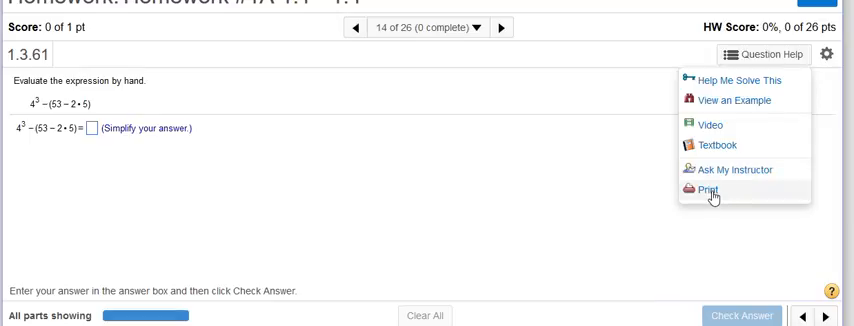
{"action": "mouse_move", "coordinate": [718, 189]}
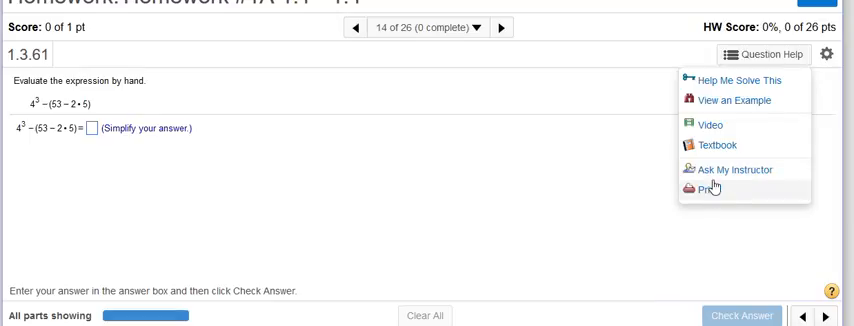
{"action": "mouse_move", "coordinate": [730, 84]}
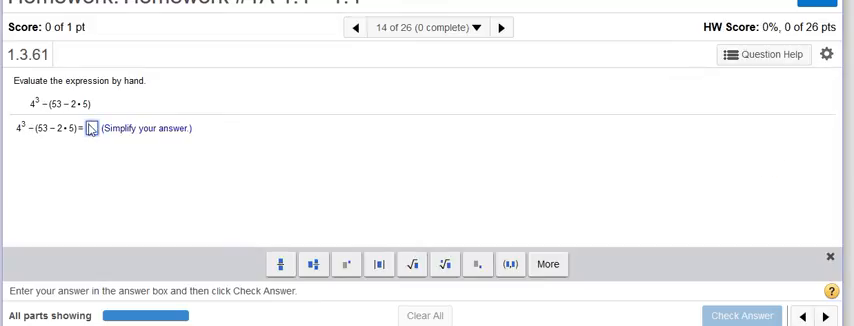
Step: Submit wrong answers 1, 11 and 111 to question 1.3.61, revealing the answer 21
{"action": "type", "text": "1"}
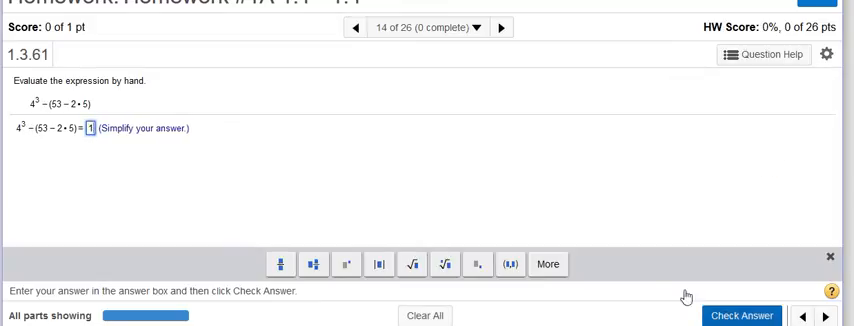
{"action": "left_click", "coordinate": [744, 315]}
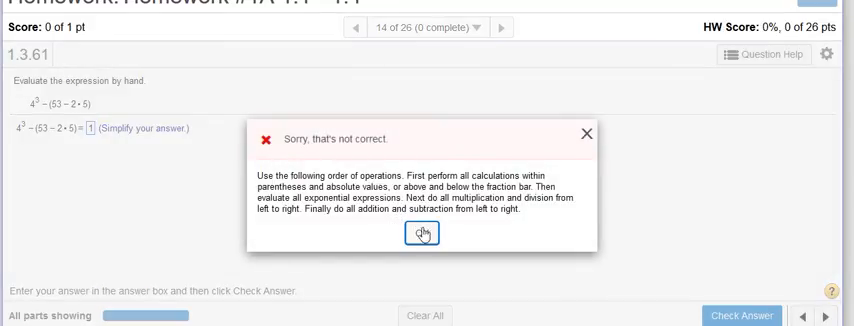
{"action": "left_click", "coordinate": [422, 232]}
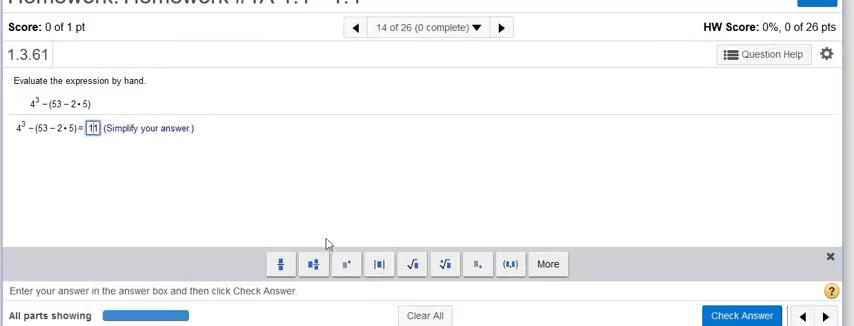
{"action": "left_click", "coordinate": [742, 314]}
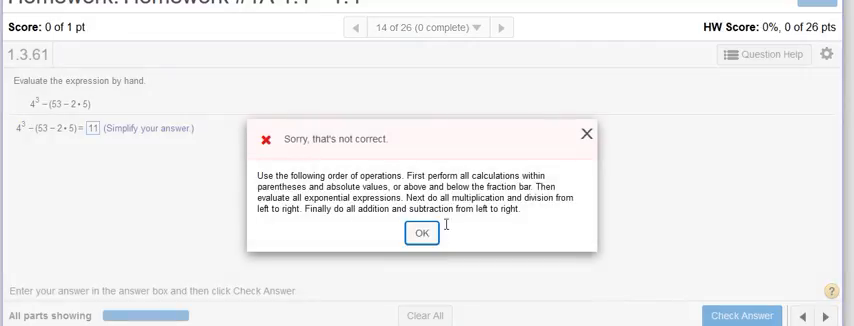
{"action": "left_click", "coordinate": [418, 234]}
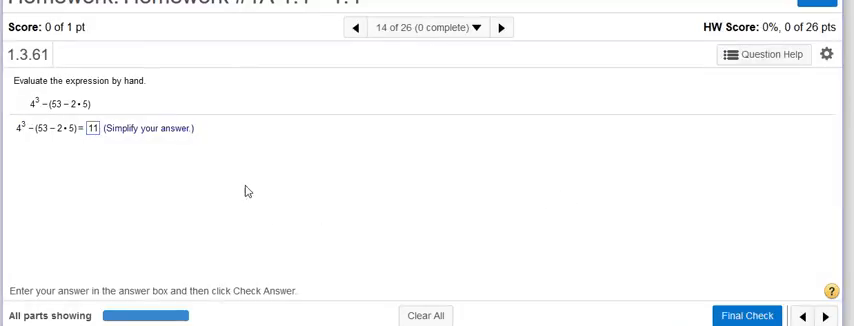
{"action": "left_click", "coordinate": [92, 128]}
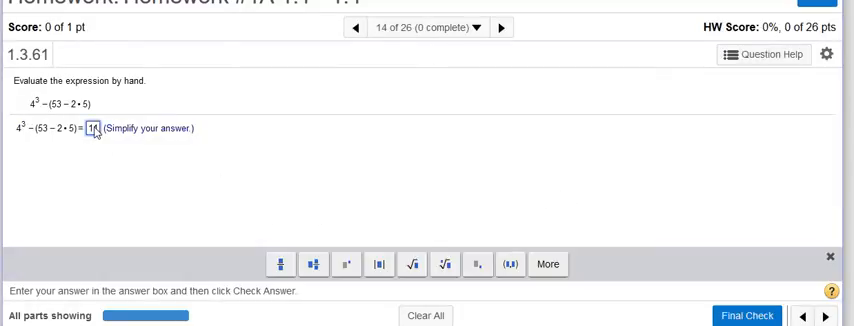
{"action": "type", "text": "111"}
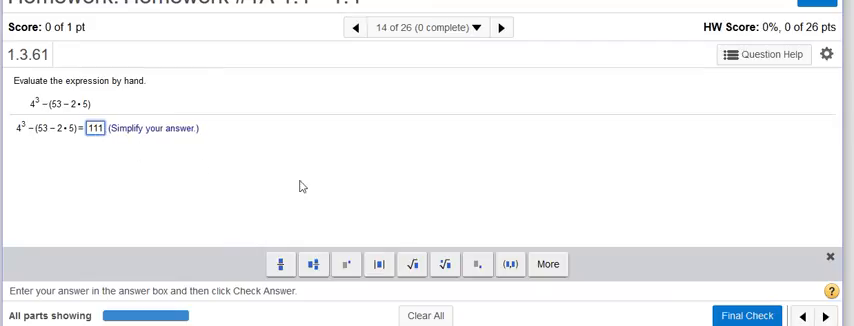
{"action": "mouse_move", "coordinate": [747, 315]}
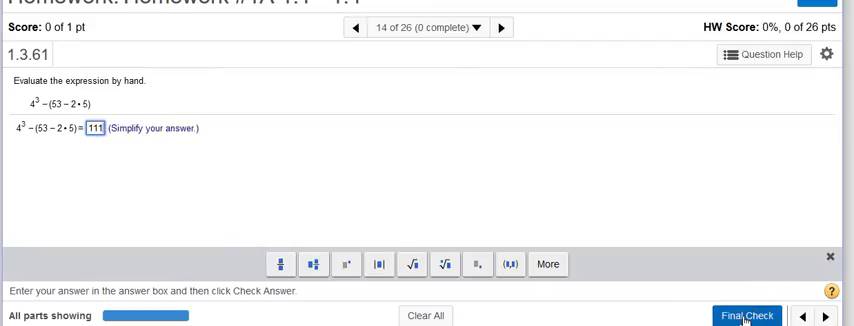
{"action": "left_click", "coordinate": [747, 315]}
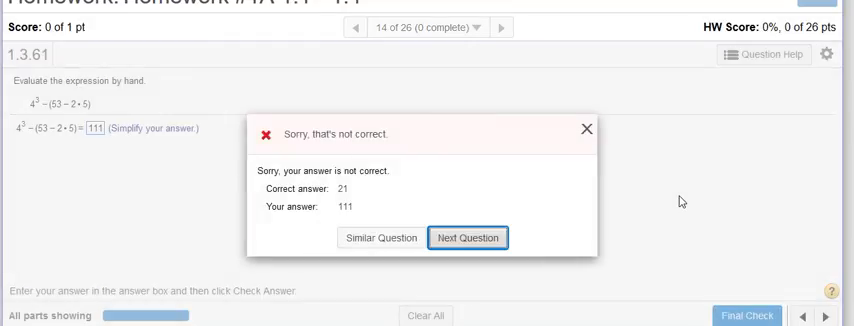
{"action": "mouse_move", "coordinate": [553, 235]}
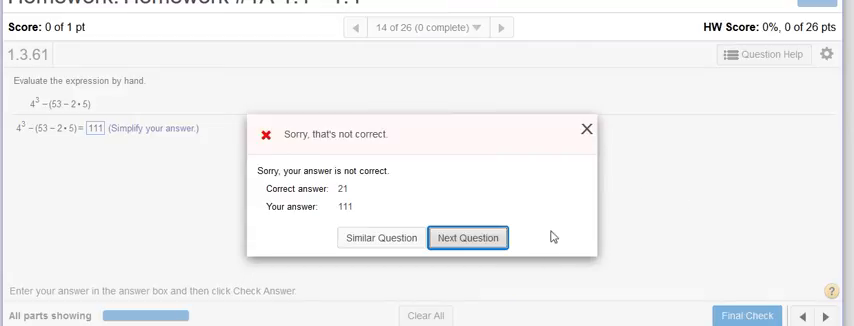
{"action": "mouse_move", "coordinate": [548, 203]}
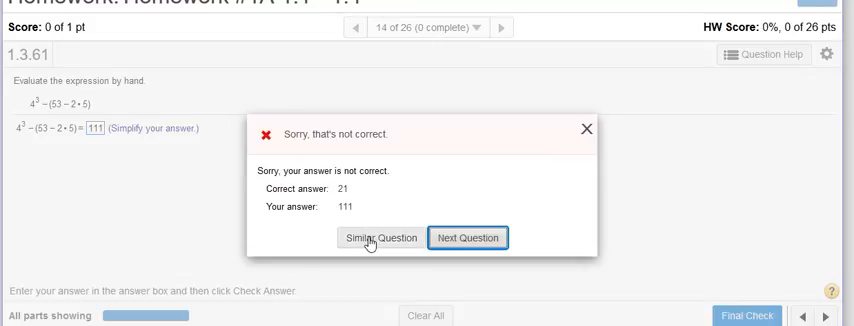
Step: Answer a similar question 14 correctly with 4 and advance to question 15
{"action": "left_click", "coordinate": [380, 238]}
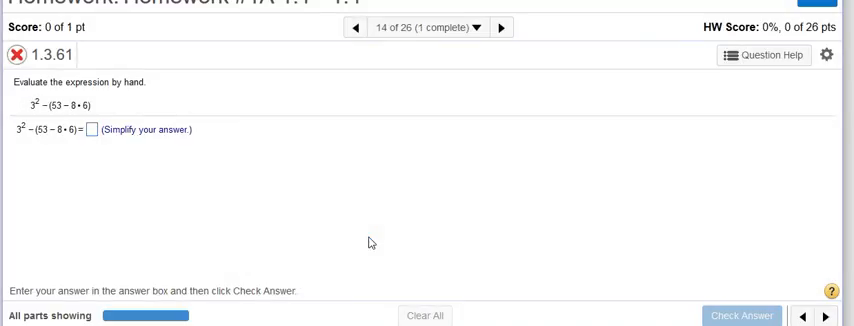
{"action": "mouse_move", "coordinate": [73, 147]}
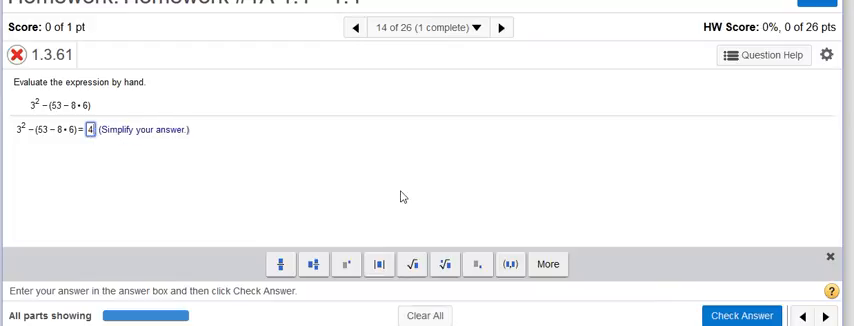
{"action": "left_click", "coordinate": [743, 315]}
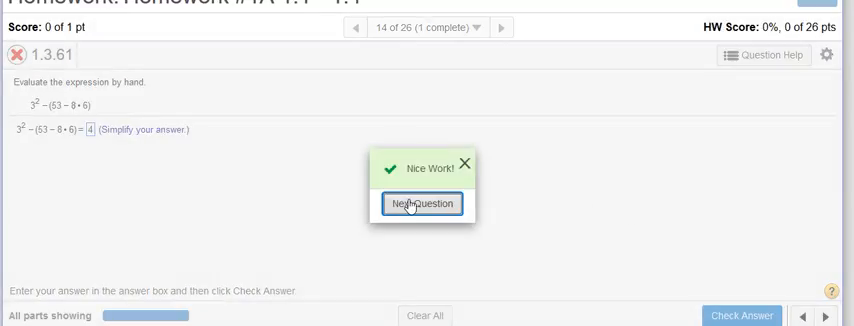
{"action": "mouse_move", "coordinate": [429, 208]}
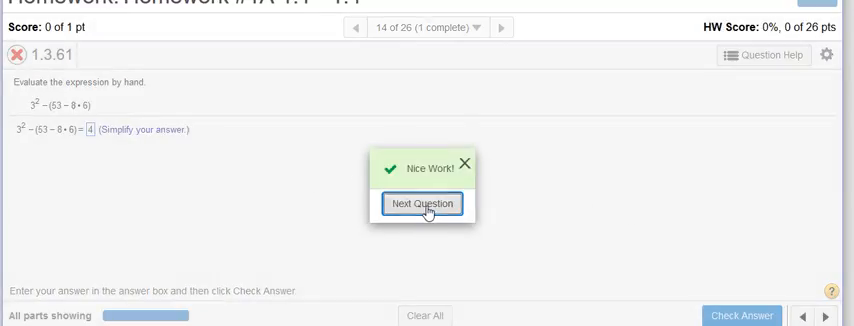
{"action": "left_click", "coordinate": [423, 204]}
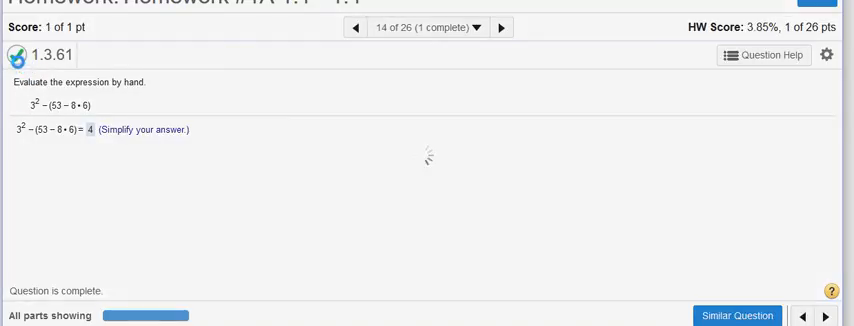
{"action": "left_click", "coordinate": [502, 27]}
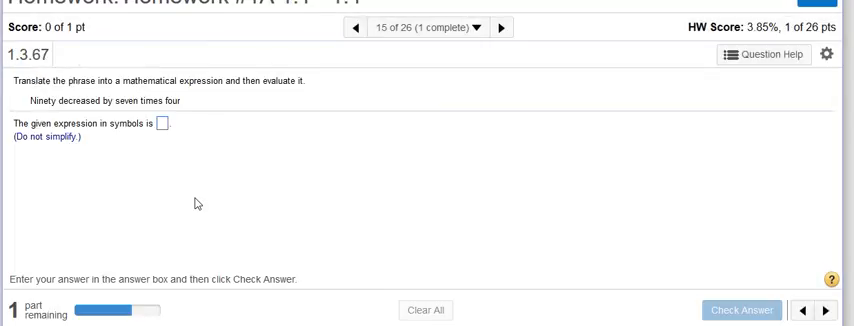
{"action": "mouse_move", "coordinate": [762, 58]}
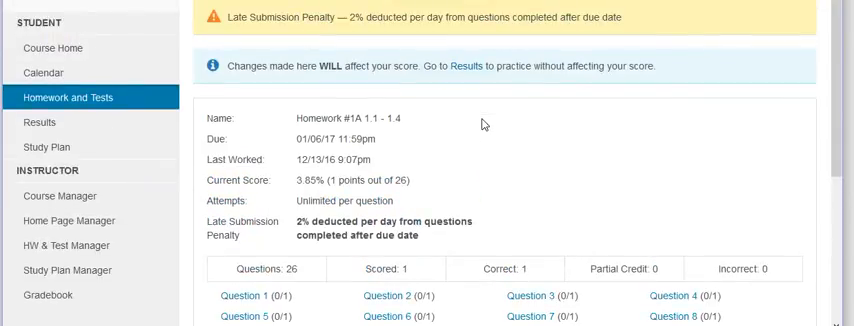
Step: Open Results from the Student menu to see the 26.04% overall score
{"action": "left_click", "coordinate": [41, 122]}
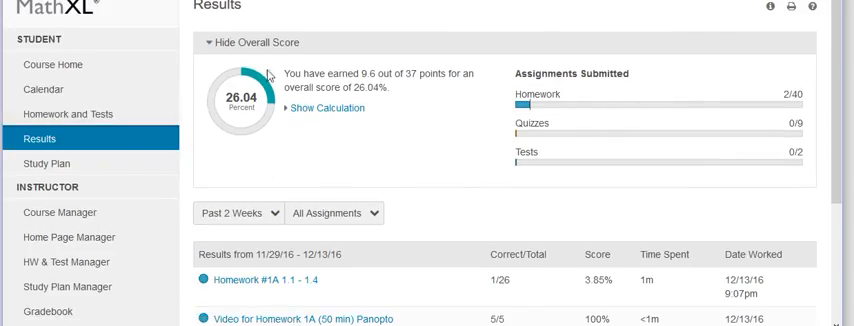
{"action": "mouse_move", "coordinate": [255, 112]}
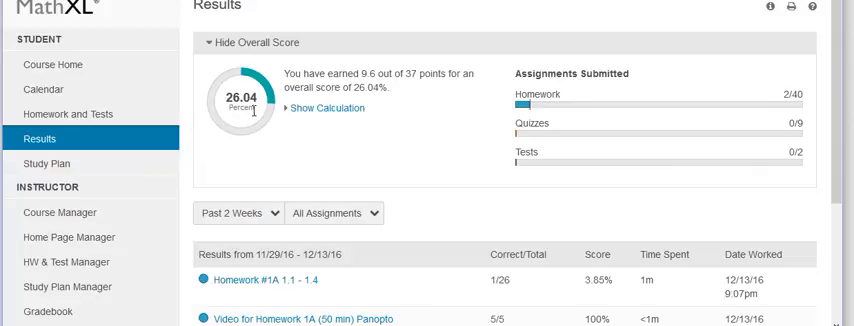
{"action": "mouse_move", "coordinate": [508, 282]}
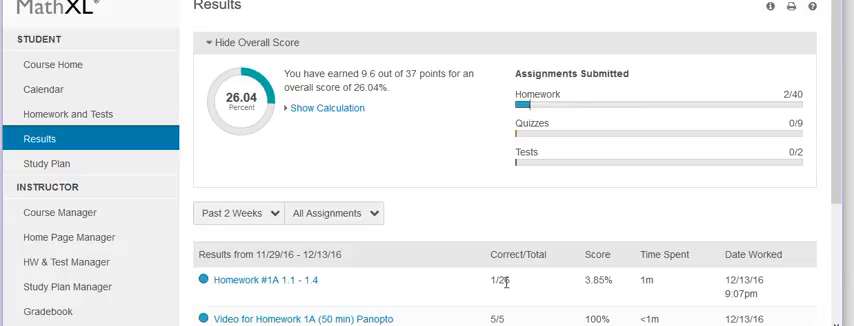
{"action": "mouse_move", "coordinate": [385, 192]}
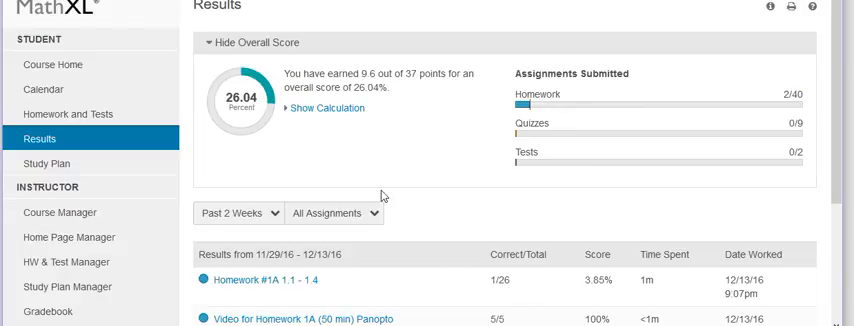
{"action": "mouse_move", "coordinate": [288, 146]}
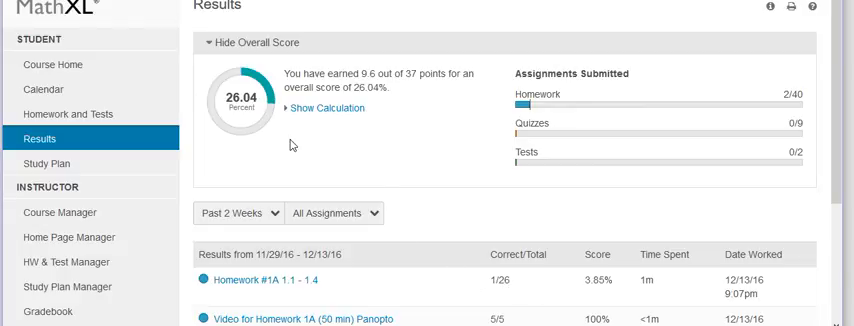